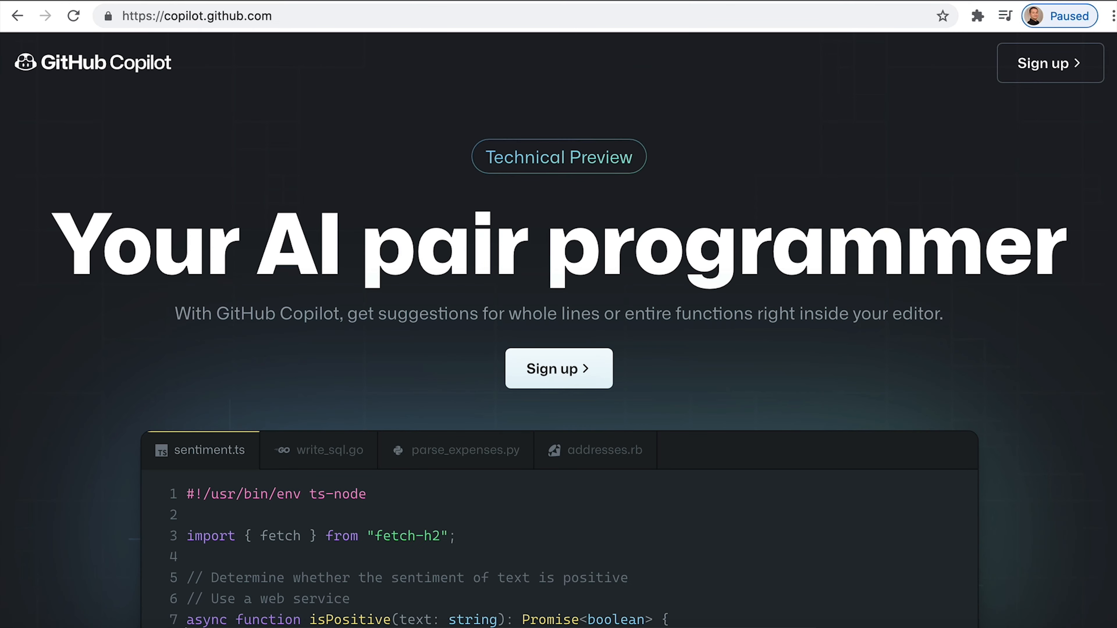
- Add a '// calculate the distance between two points' comment with Copilot's function and save index.js
scroll(down, 3)
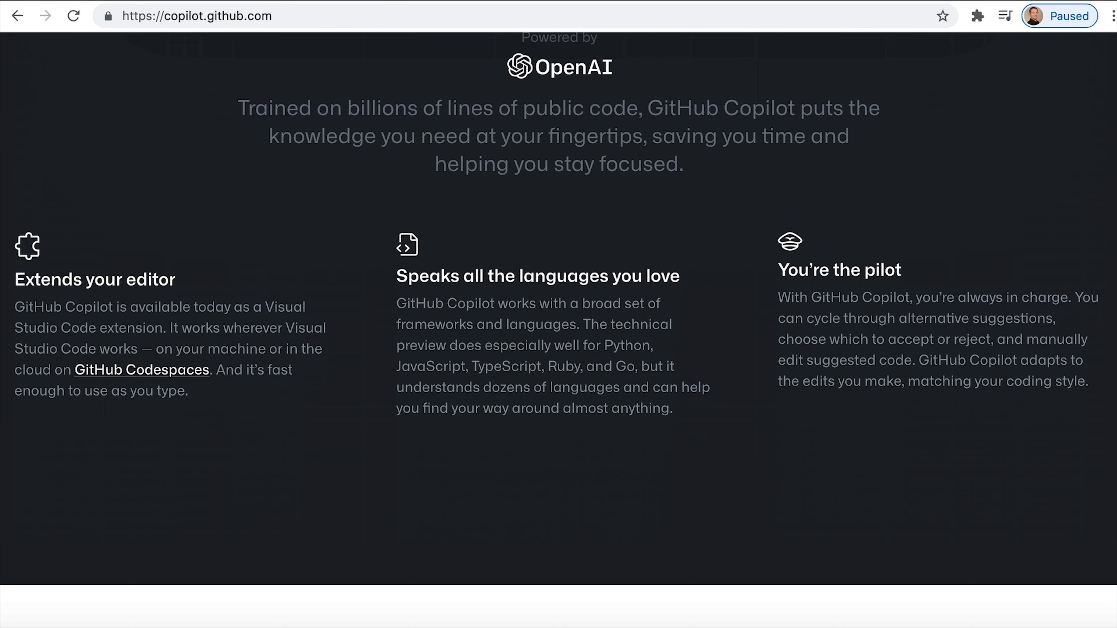
scroll(down, 3)
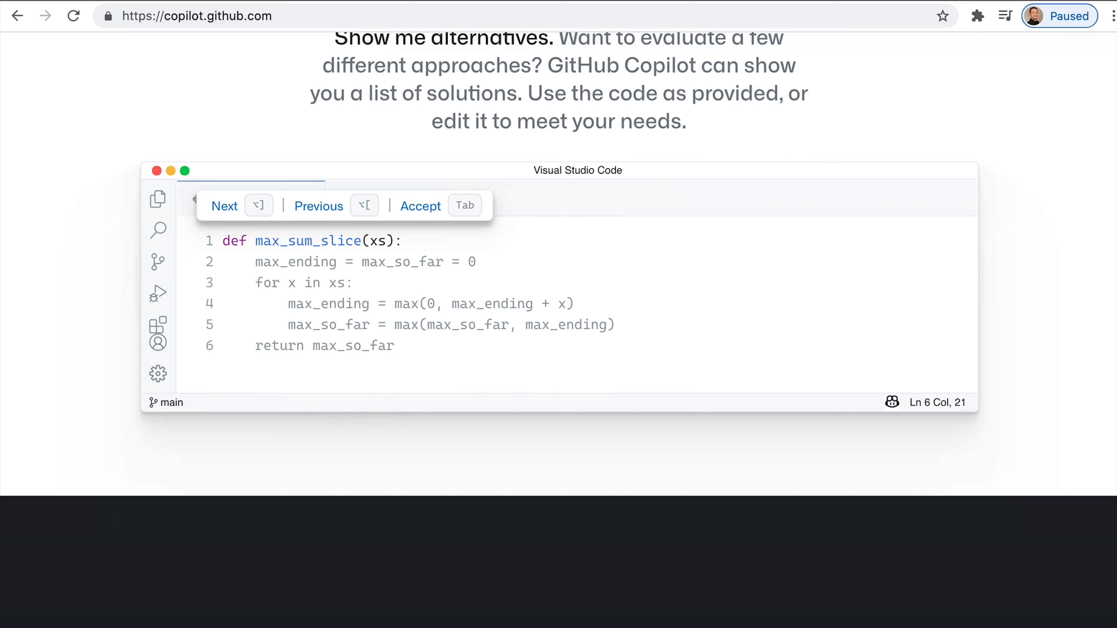
scroll(down, 3)
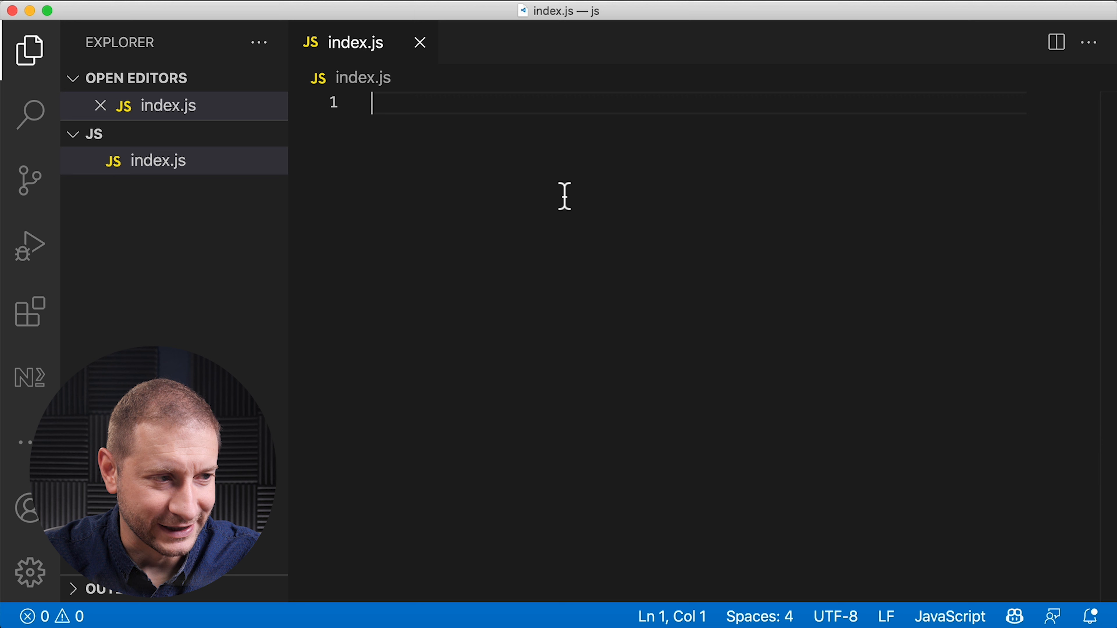
text(//)
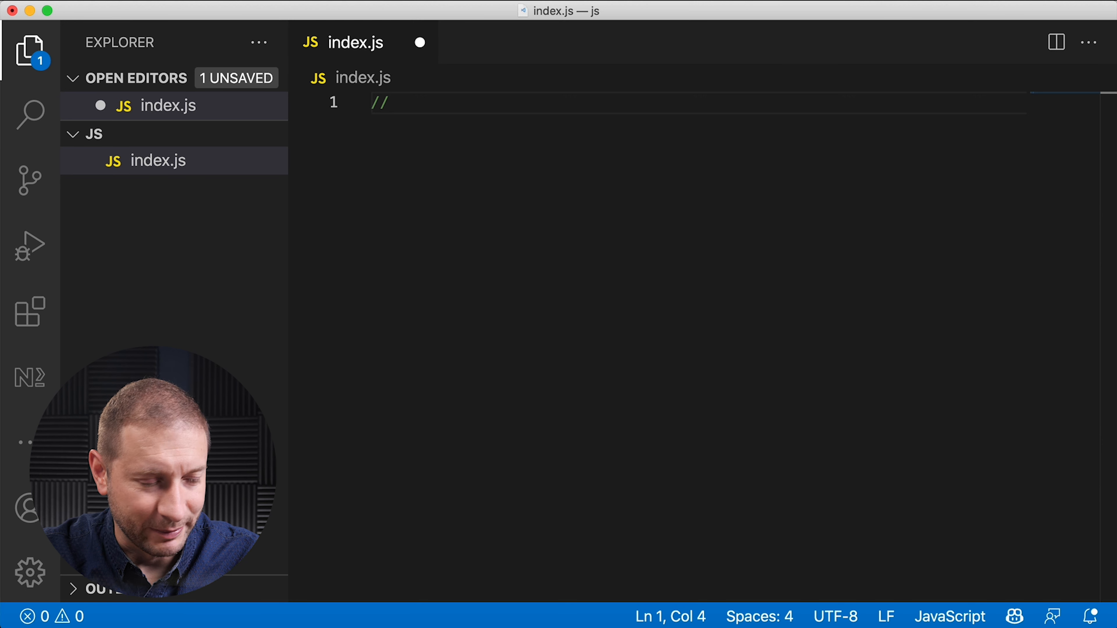
text(calculate the distance between two points)
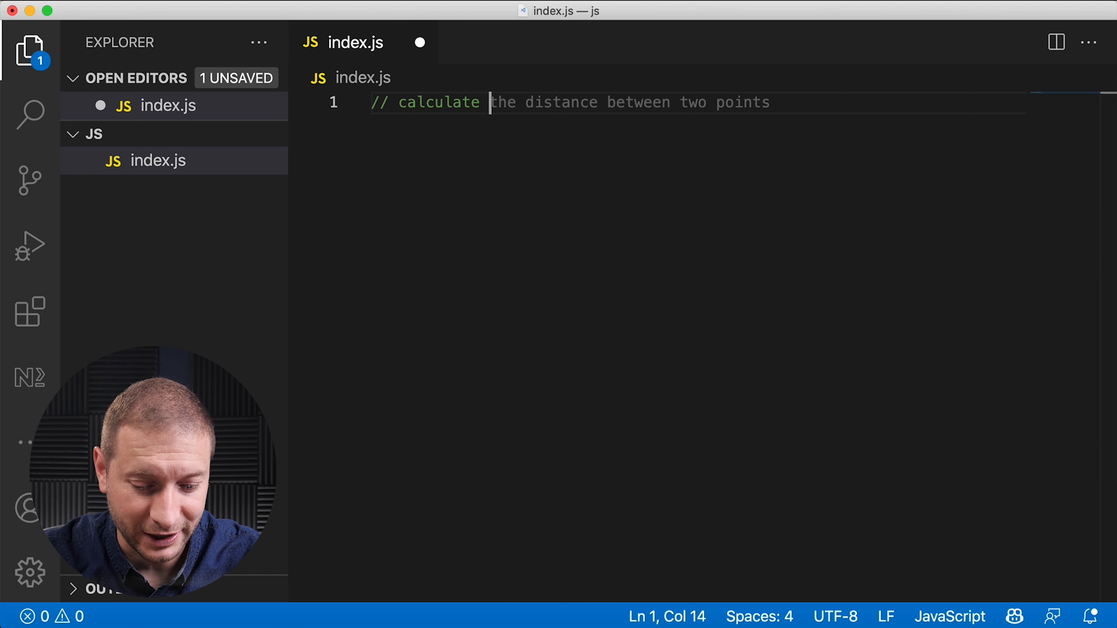
text(f)
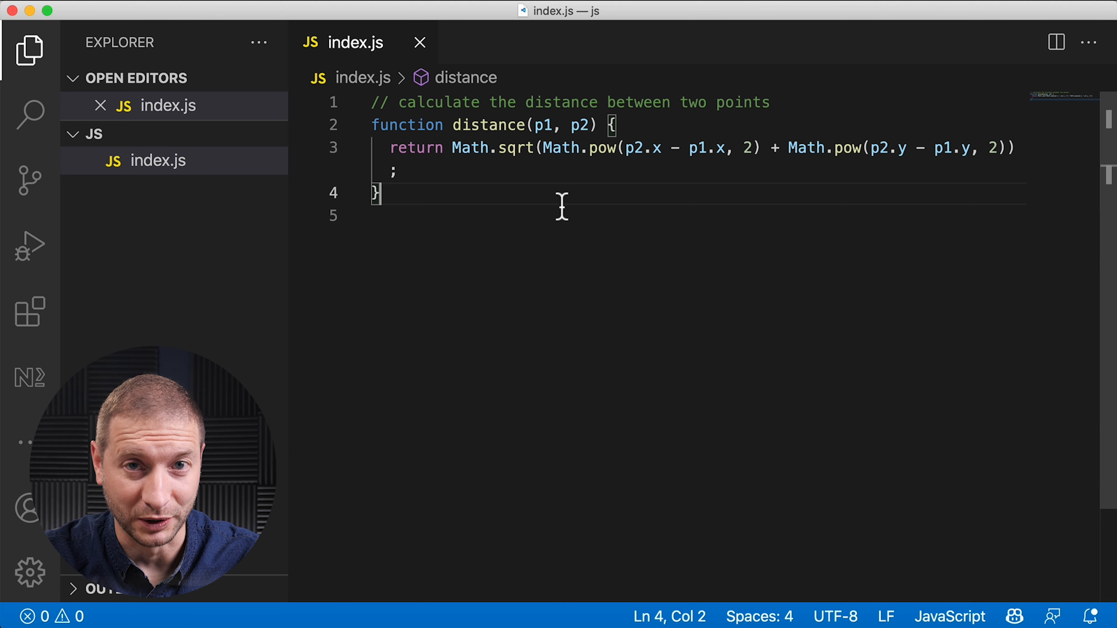
click(180, 135)
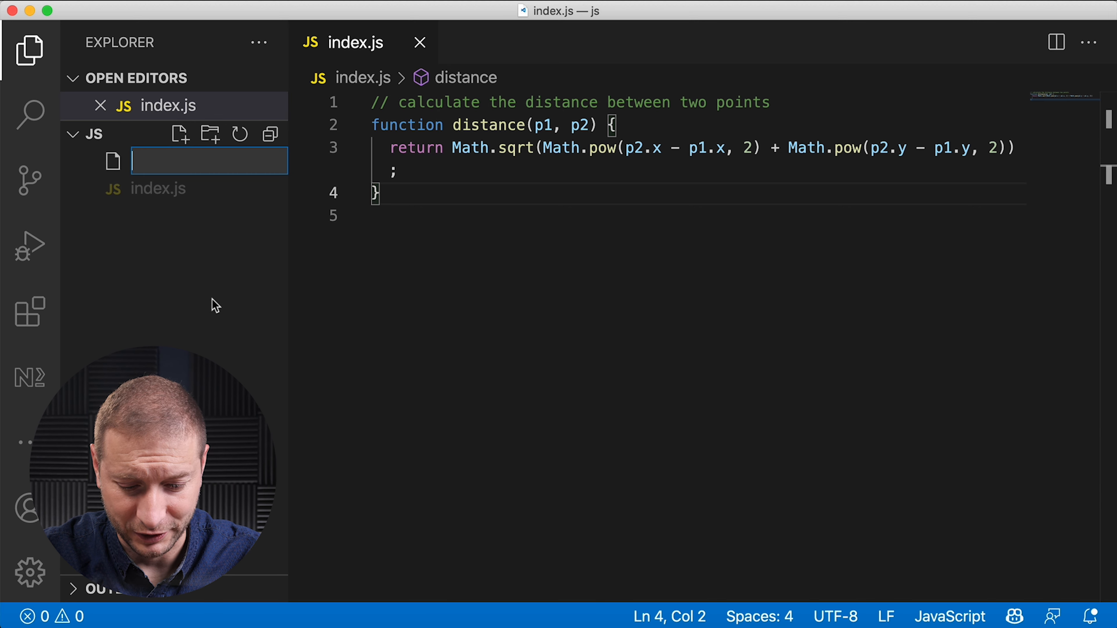
- Name the new file 10xdeveloper.md and head it 'I'm a 10x developer'
text(10xdeveloper.md)
text(#)
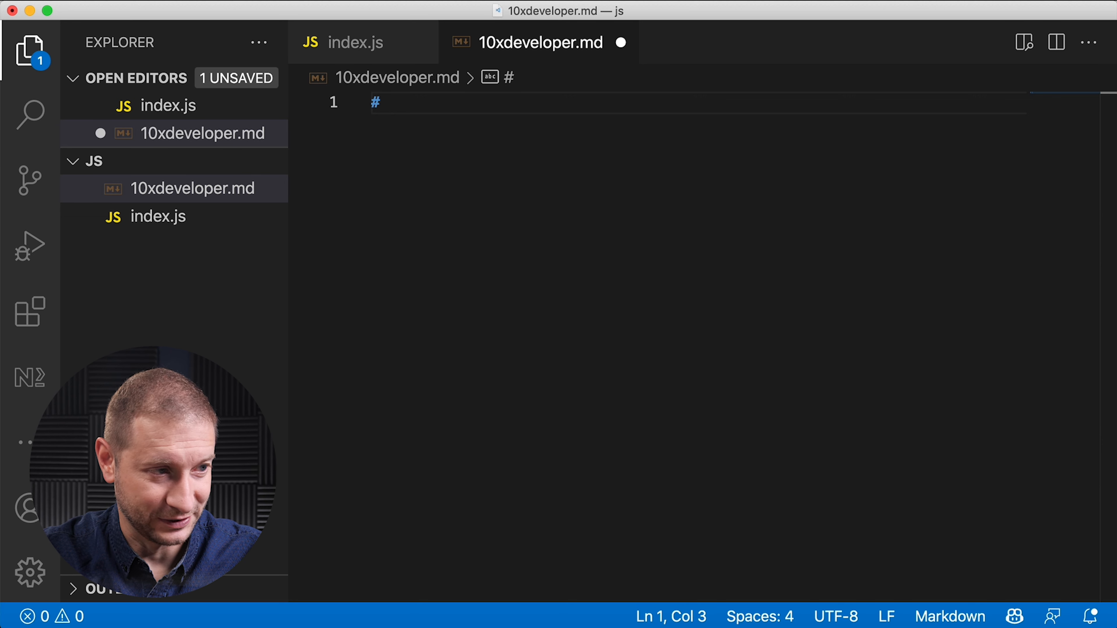
text(I'm a 10)
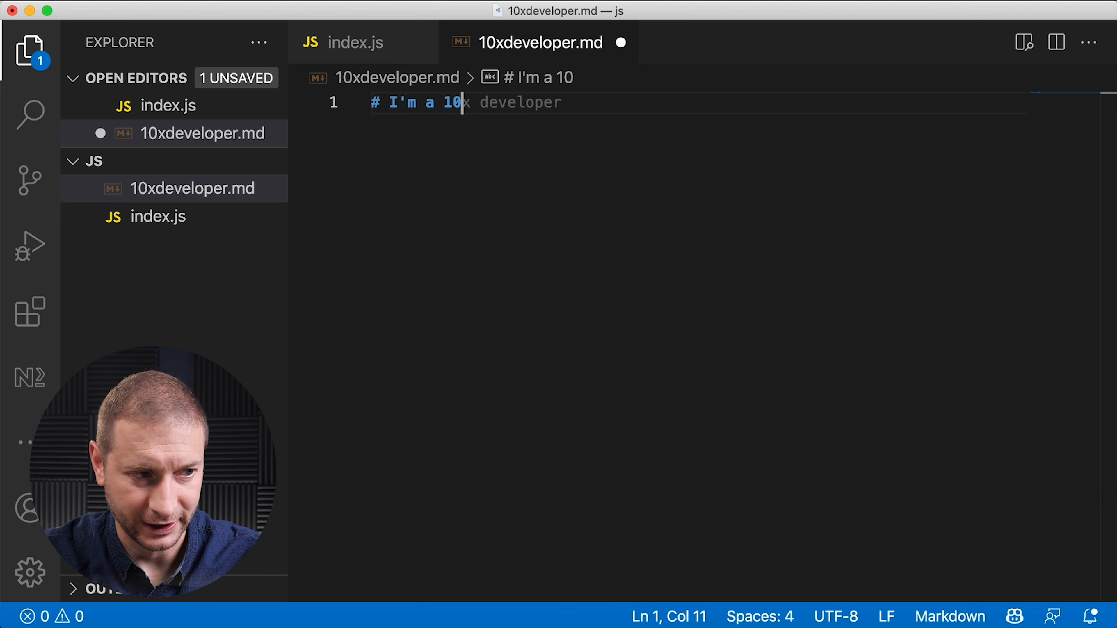
text(x developer)
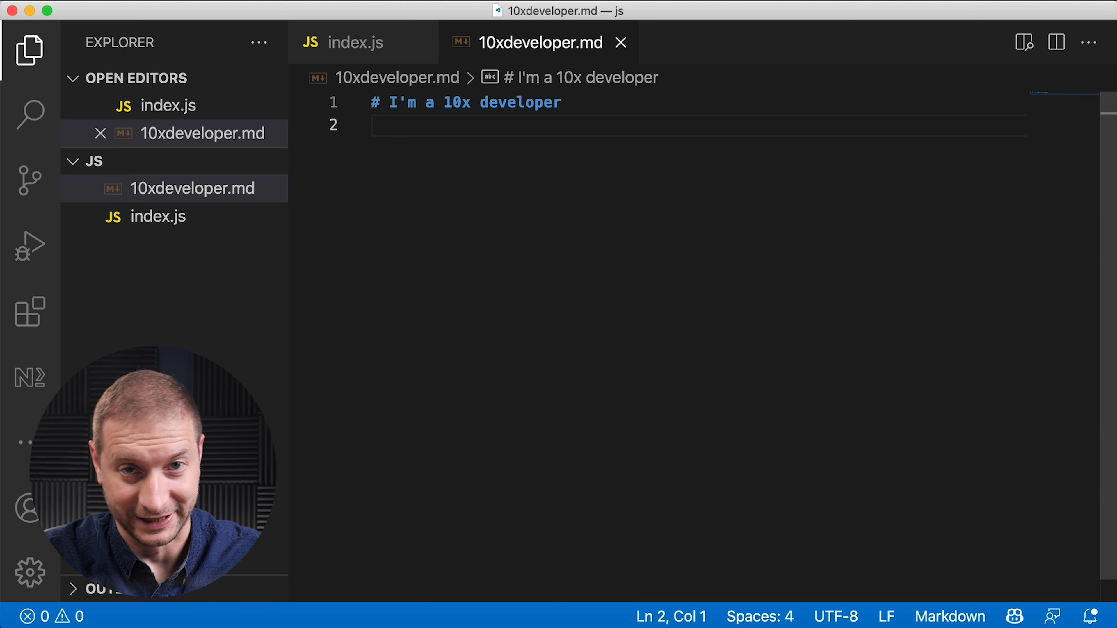
- Write 'Hello world! I'm a' and let Copilot extend it into repeated 'I love the computer' sentences
text(H)
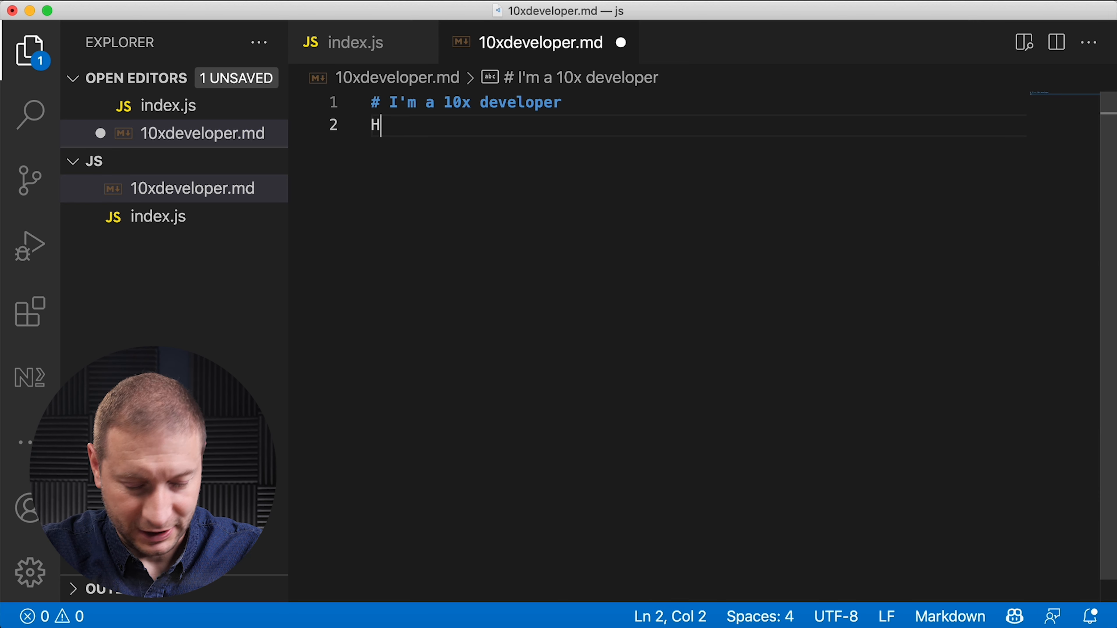
text(ello world!)
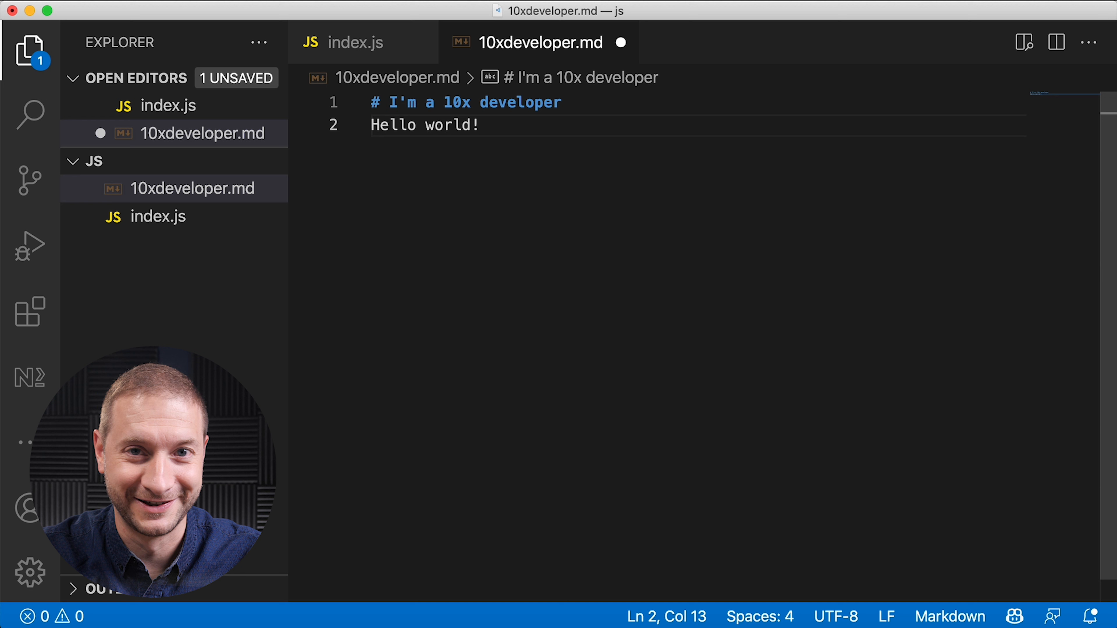
text(I'm)
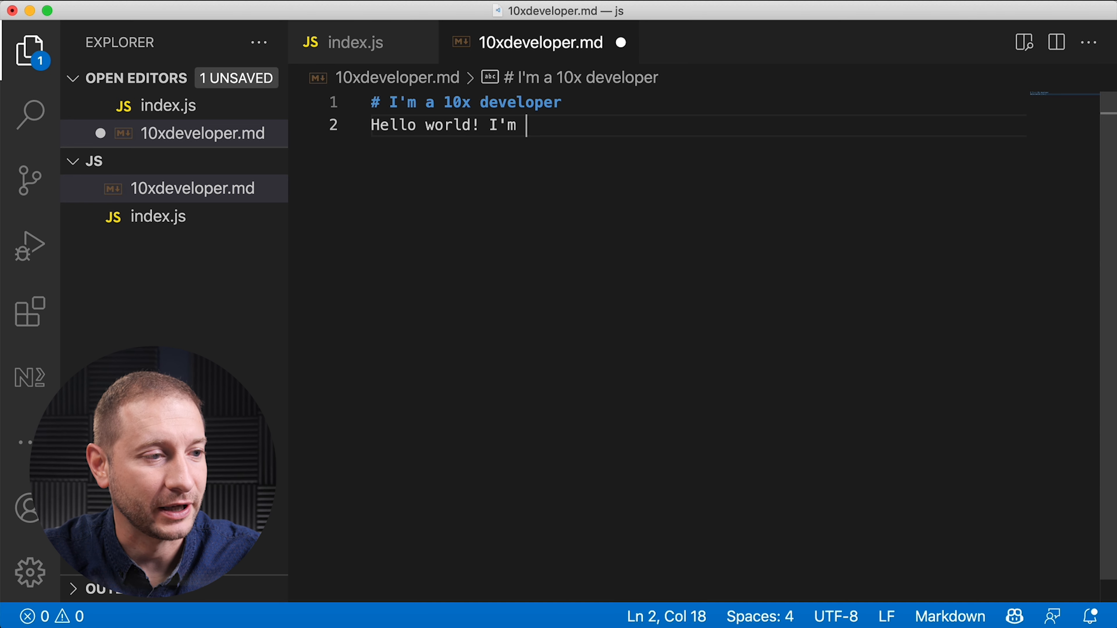
text(a)
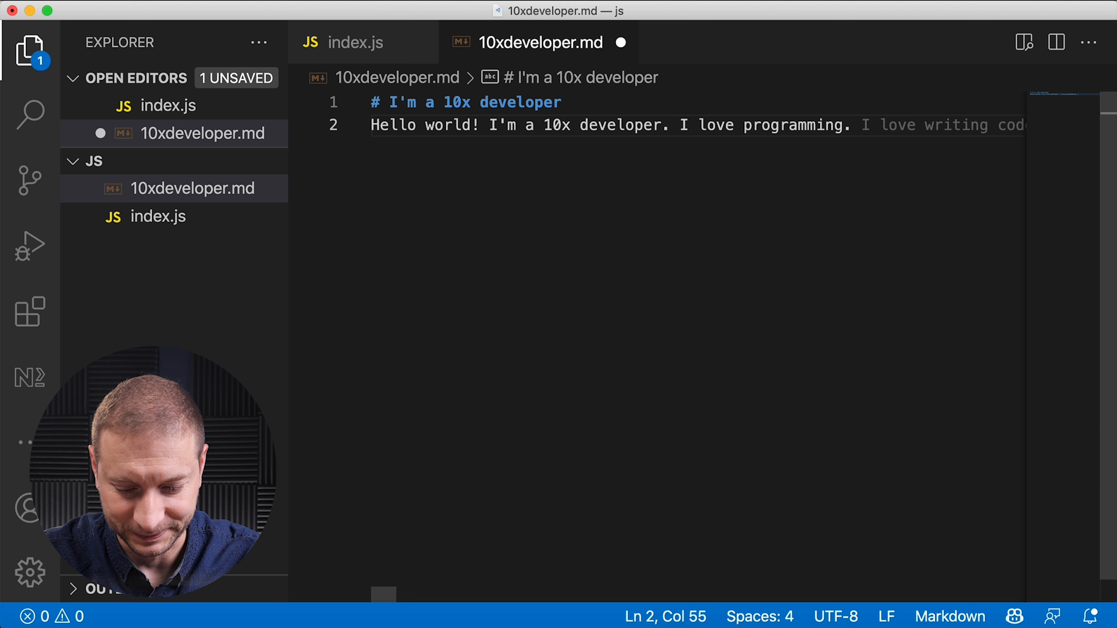
text(This is what m)
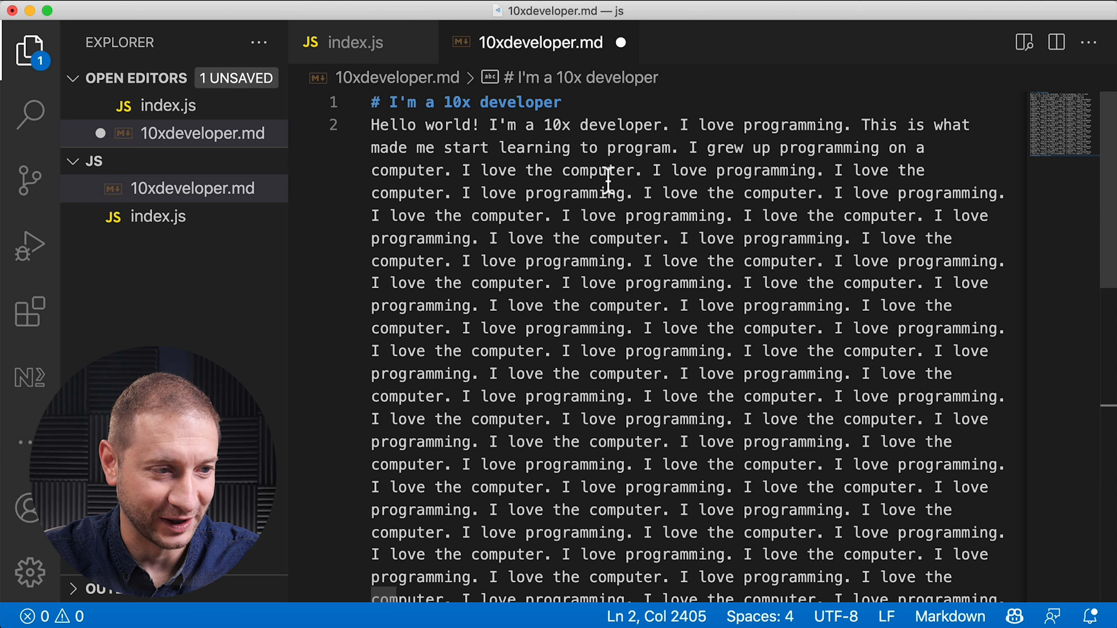
mouse_move(864, 184)
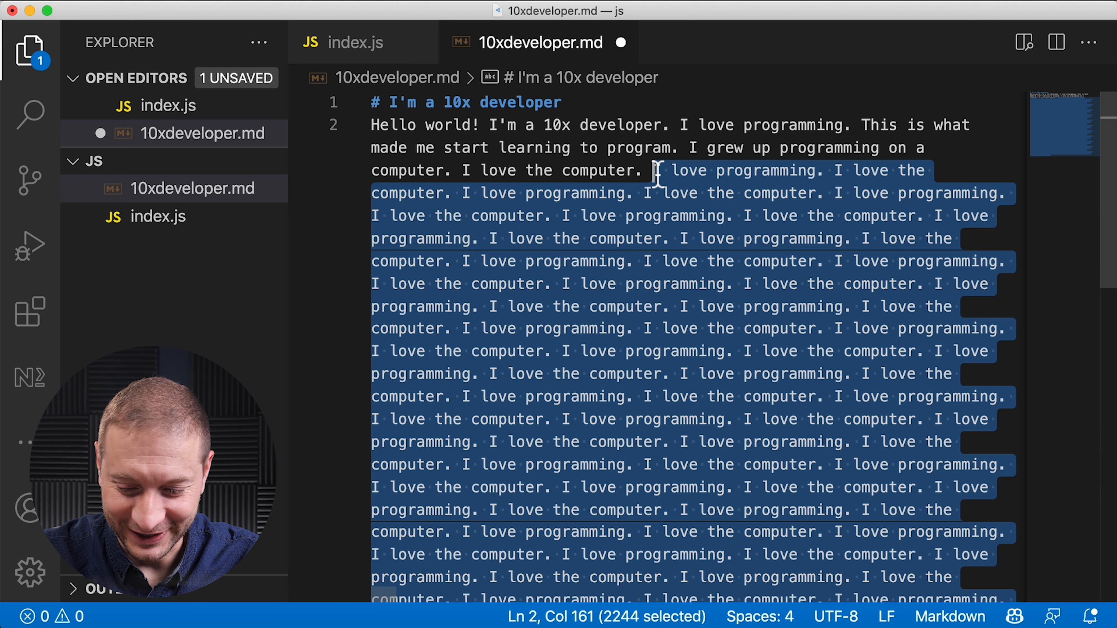
- Write the paragraph about picking up python young for its simplicity and learning unaided
text(Let me tell you why. When I was)
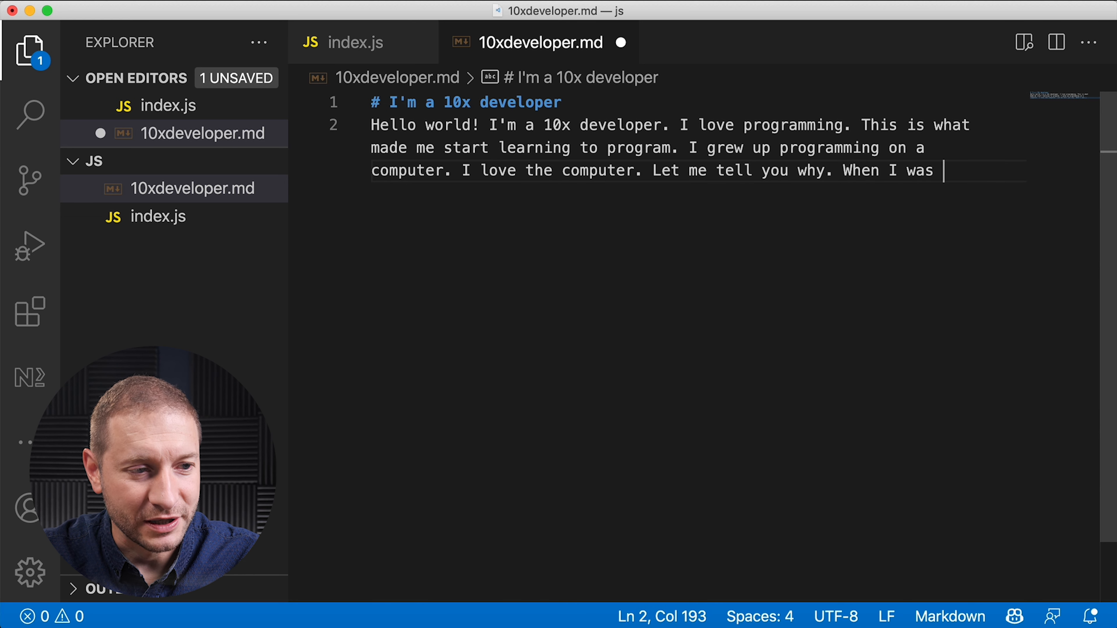
text(young, I picked)
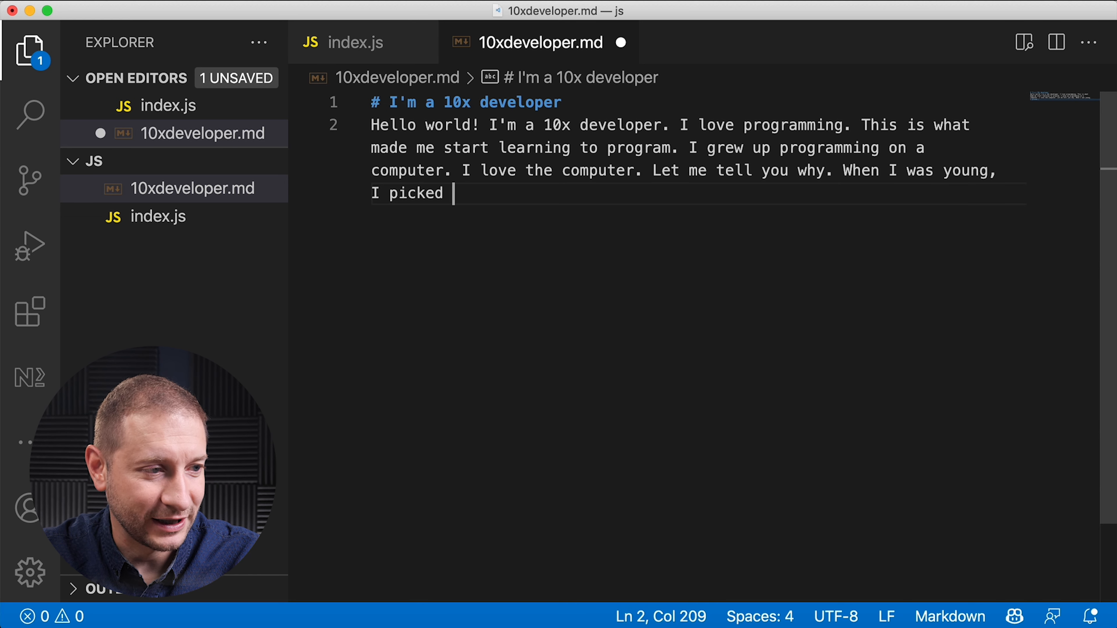
text(up python, and fell in love with it')
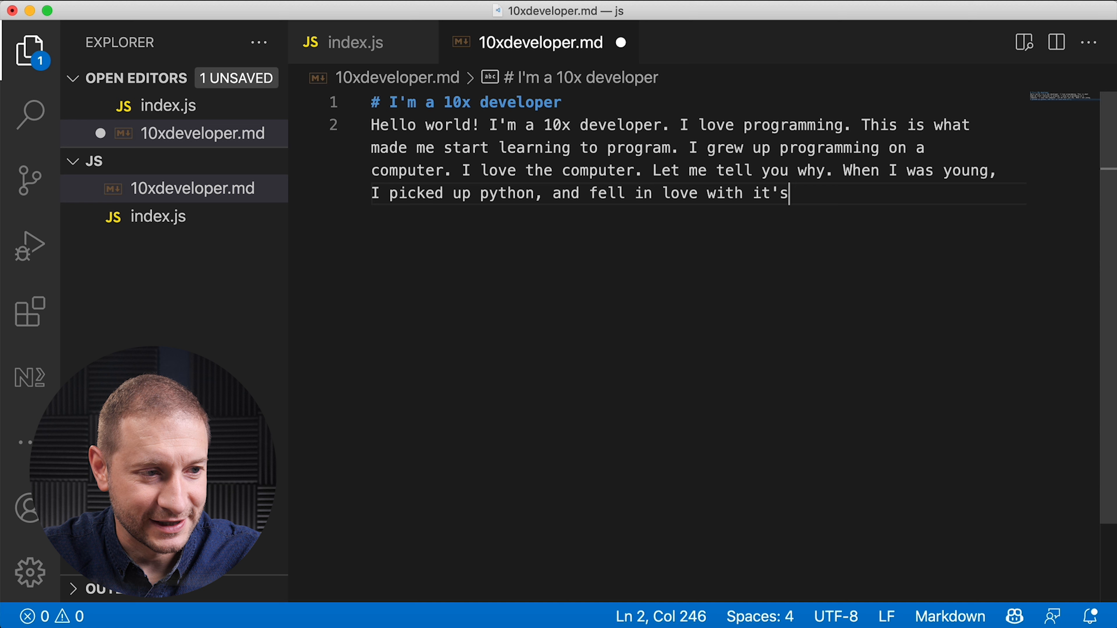
text(simp)
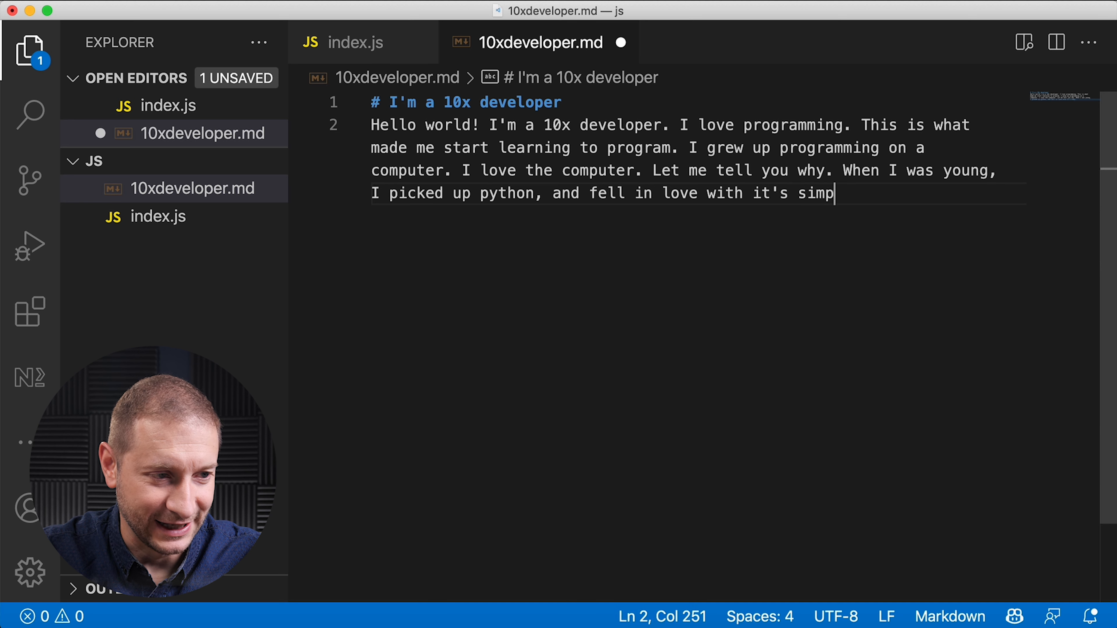
text(licity.)
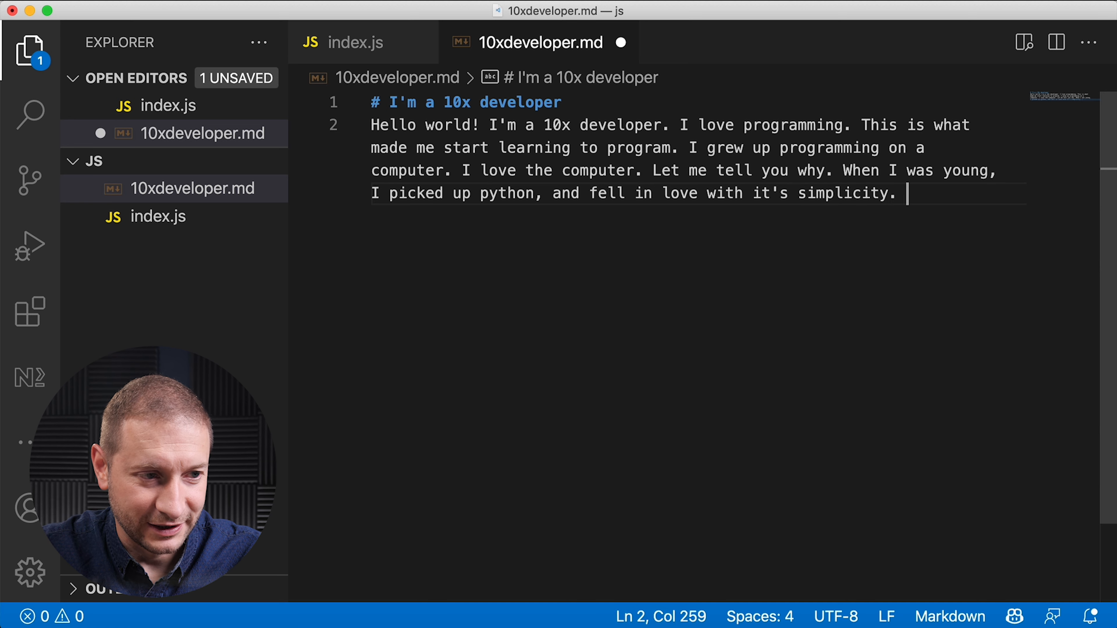
text(It came i handy when I was learning … program without any help.)
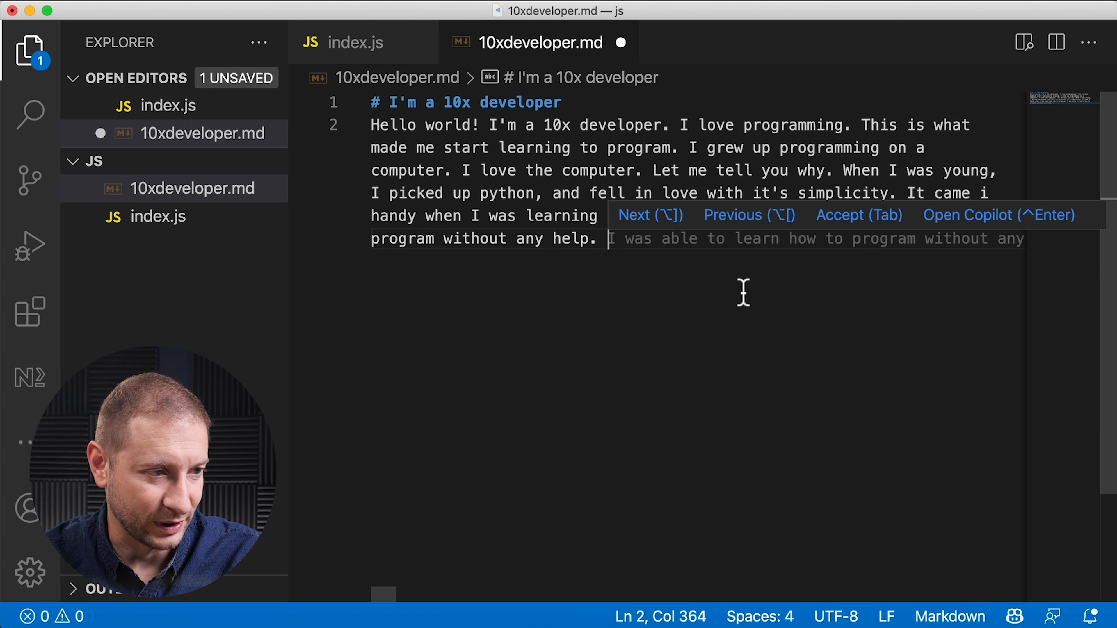
key(Tab)
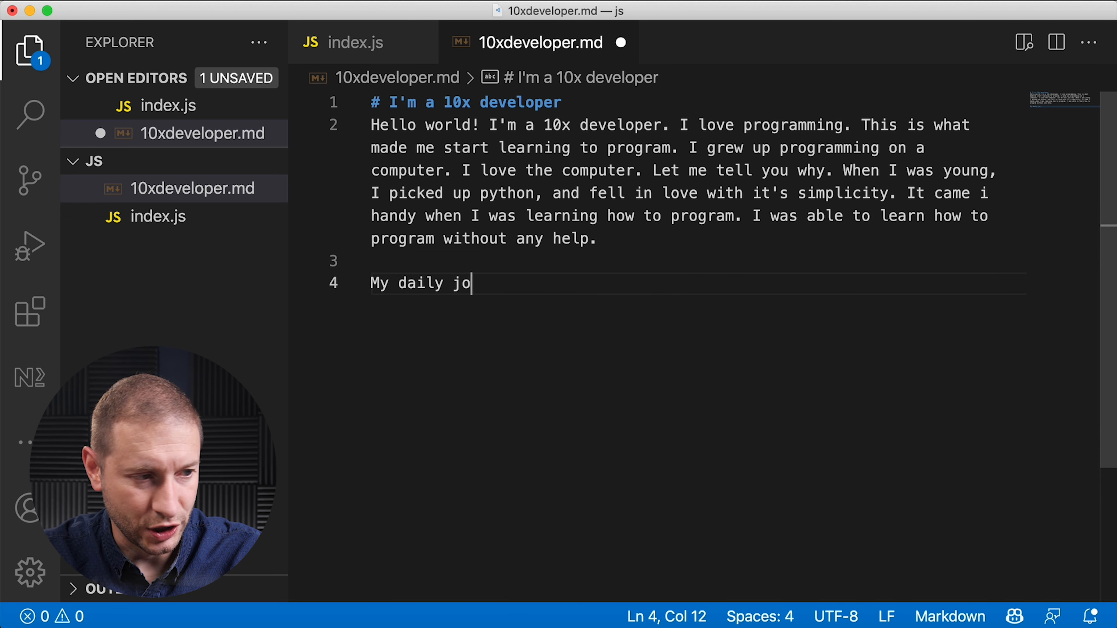
- Write 'My daily job involves' and accept Copilot's continuation about websites and mobile apps
text(b involves a lot of programming. I have to write a lot of)
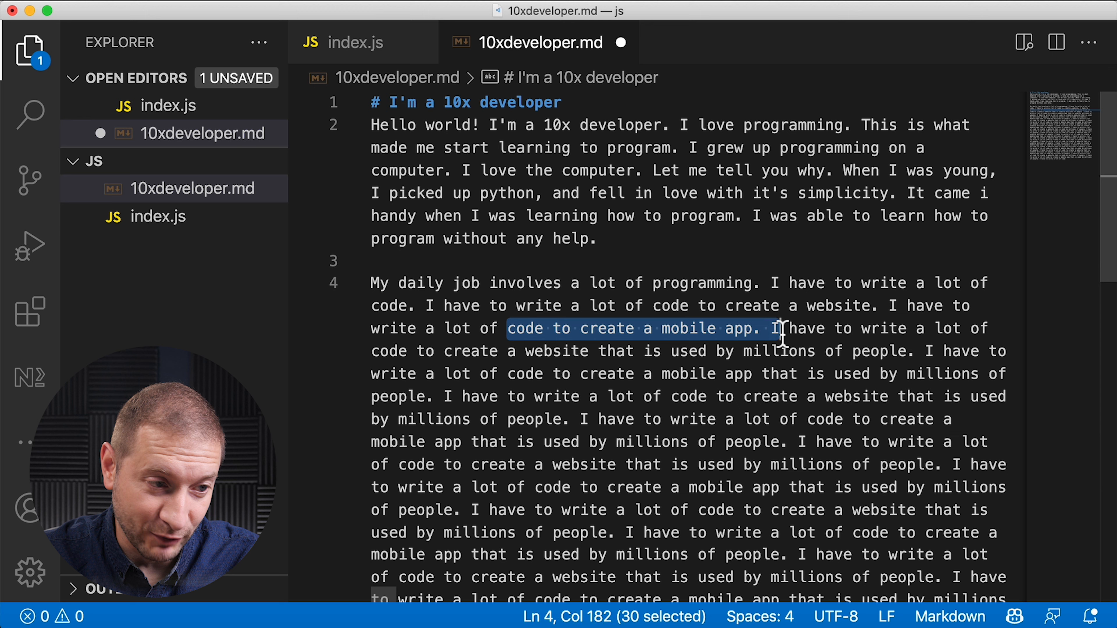
mouse_move(523, 362)
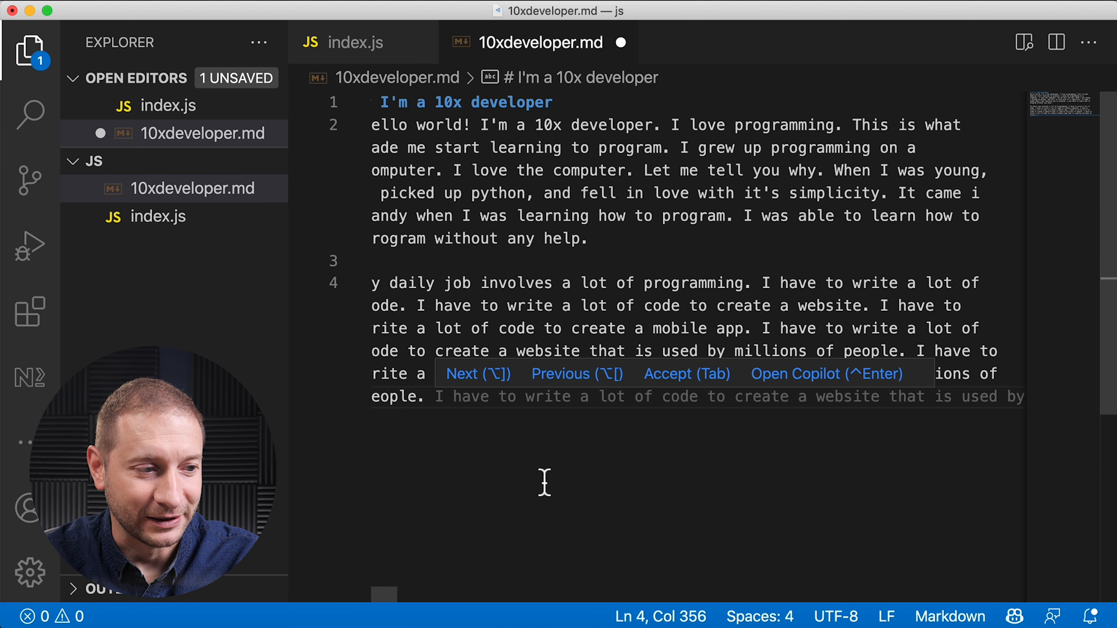
key(Tab)
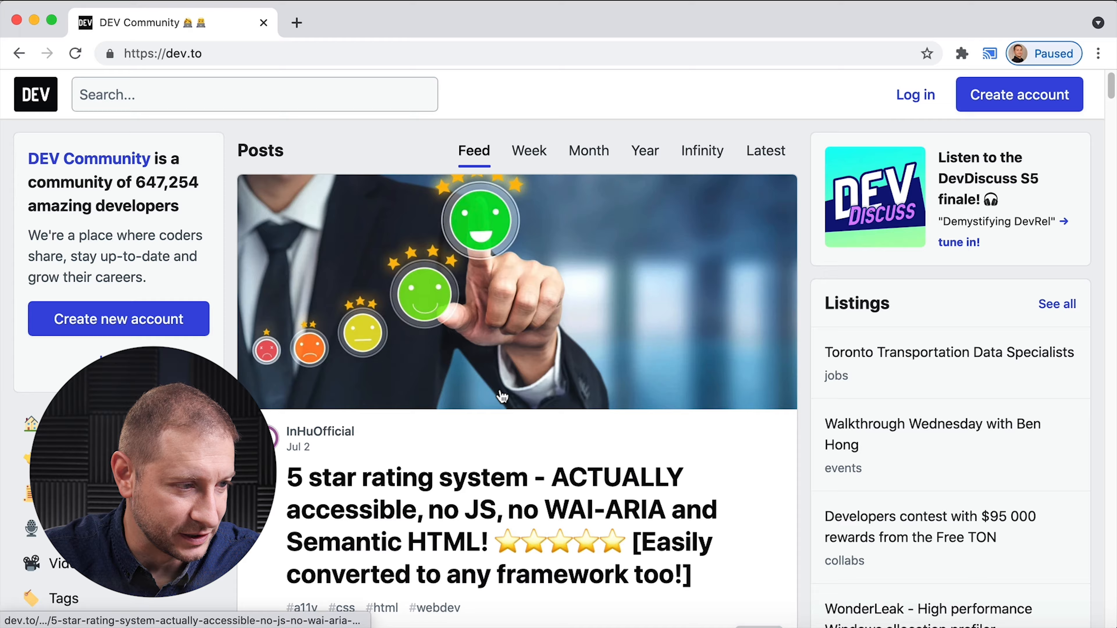
- Scroll through the DEV Community pages toward the 10x developer search results
scroll(down, 3)
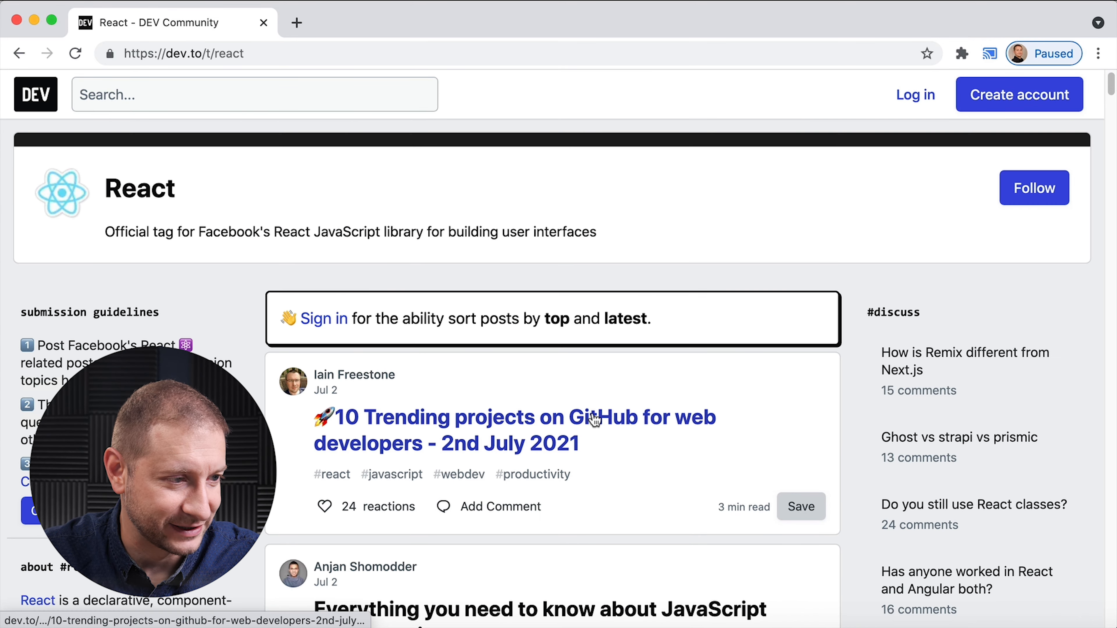
scroll(down, 3)
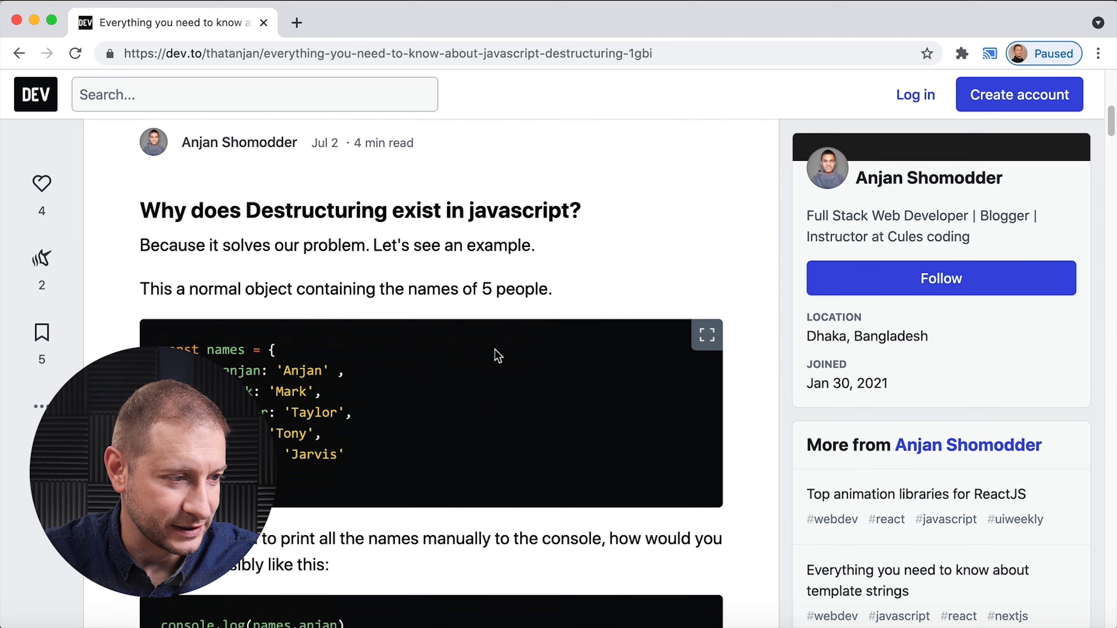
scroll(down, 3)
text(10x developer)
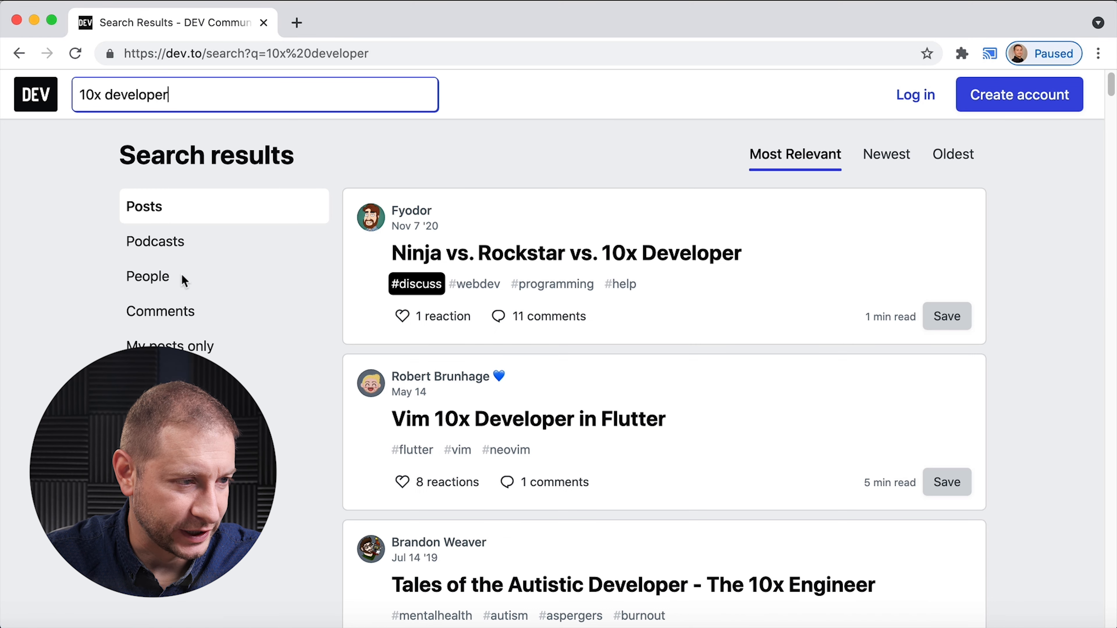
- Copy the body text of the 'Ninja vs. Rockstar vs. 10x Developer' article
click(566, 253)
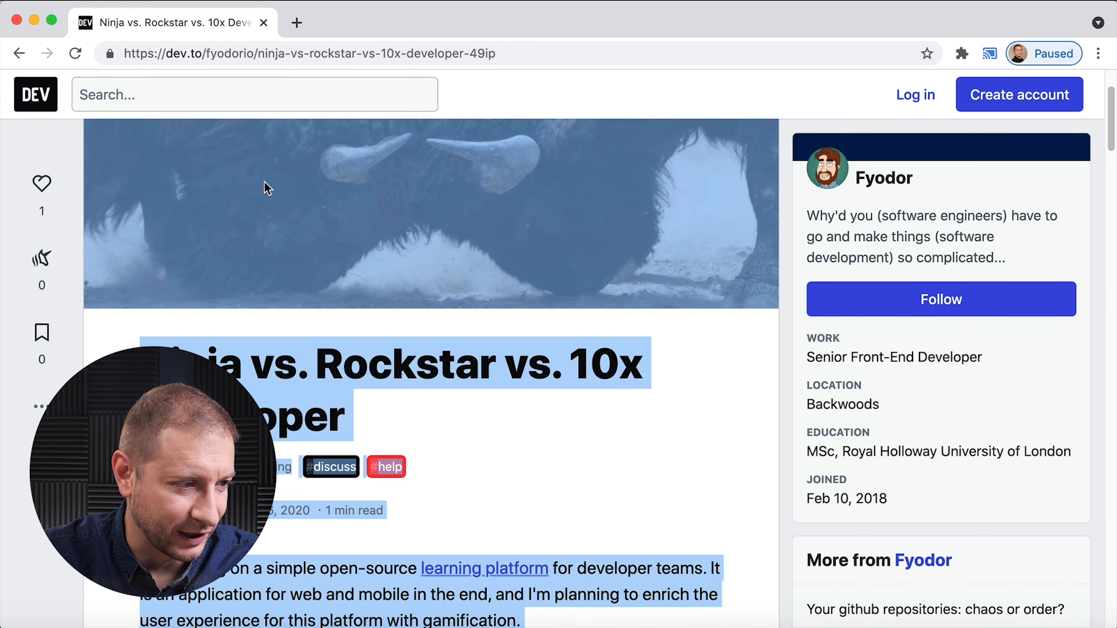
scroll(down, 3)
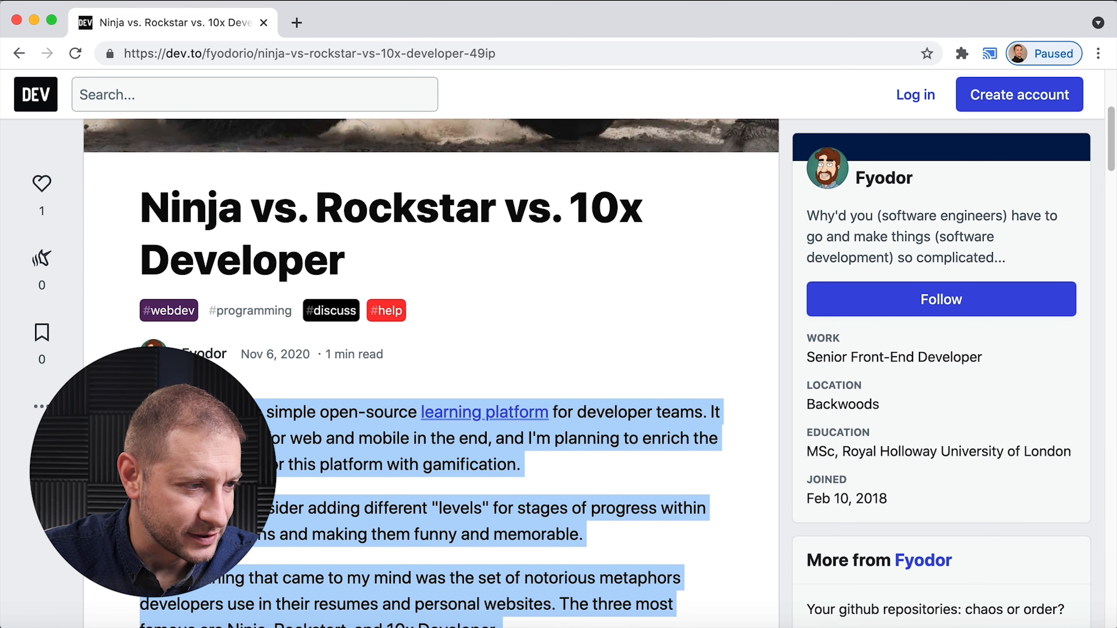
scroll(down, 3)
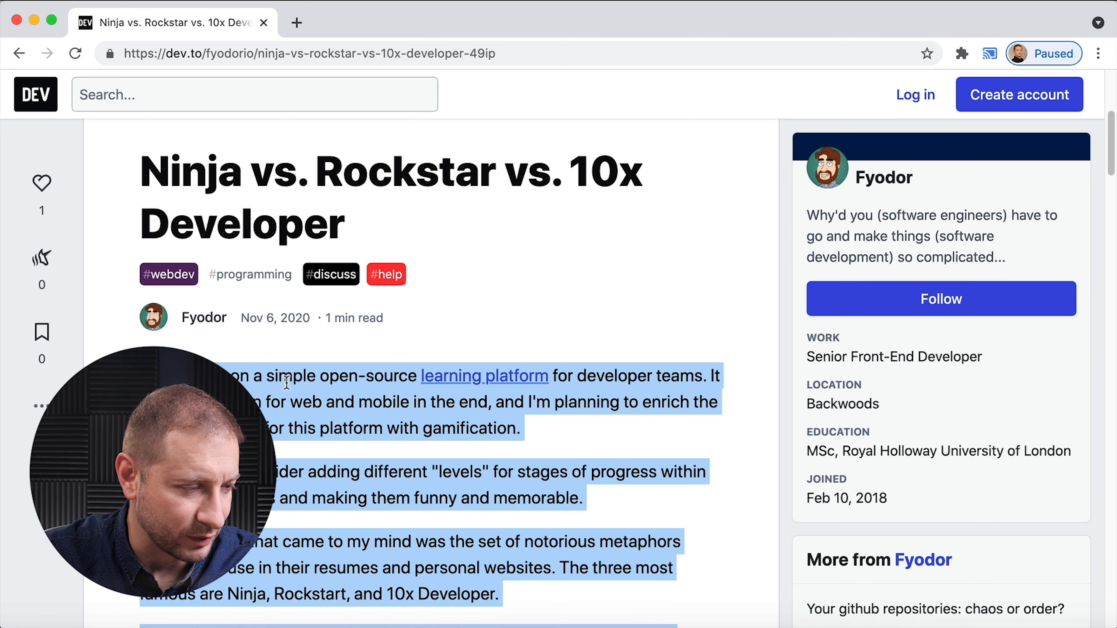
right_click(285, 381)
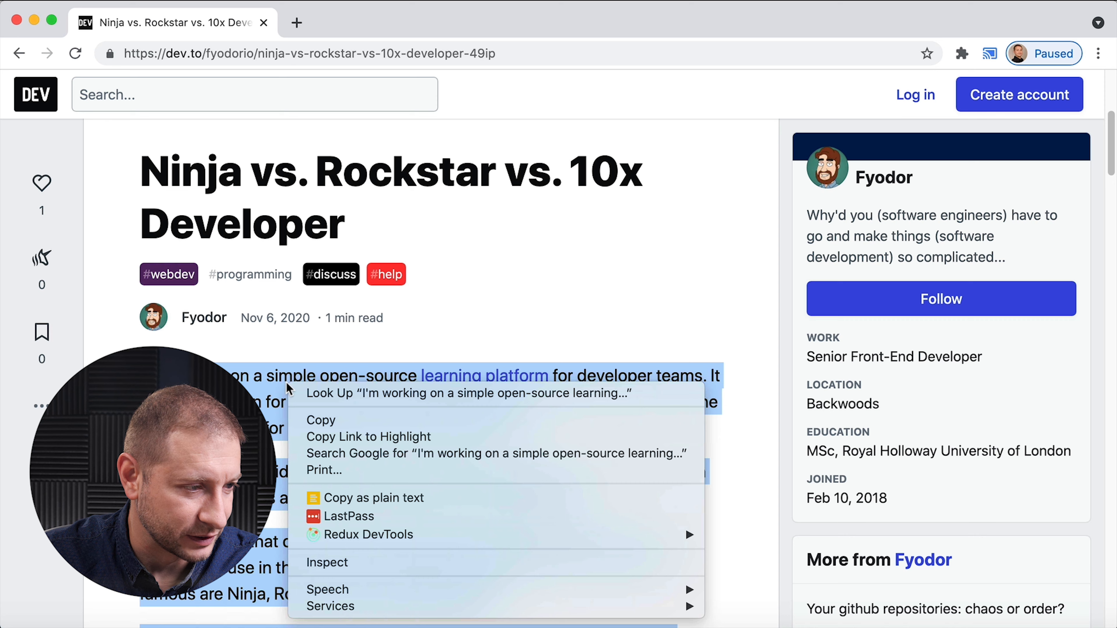
click(730, 535)
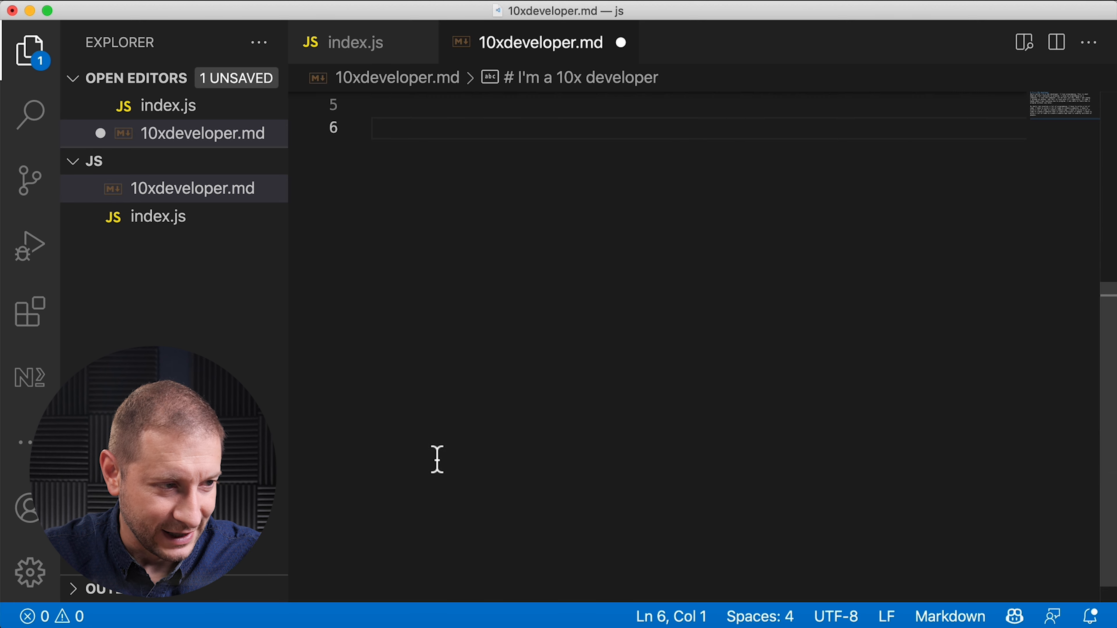
- Paste the article text onto the empty line below 'My daily job' and start a new line
right_click(437, 459)
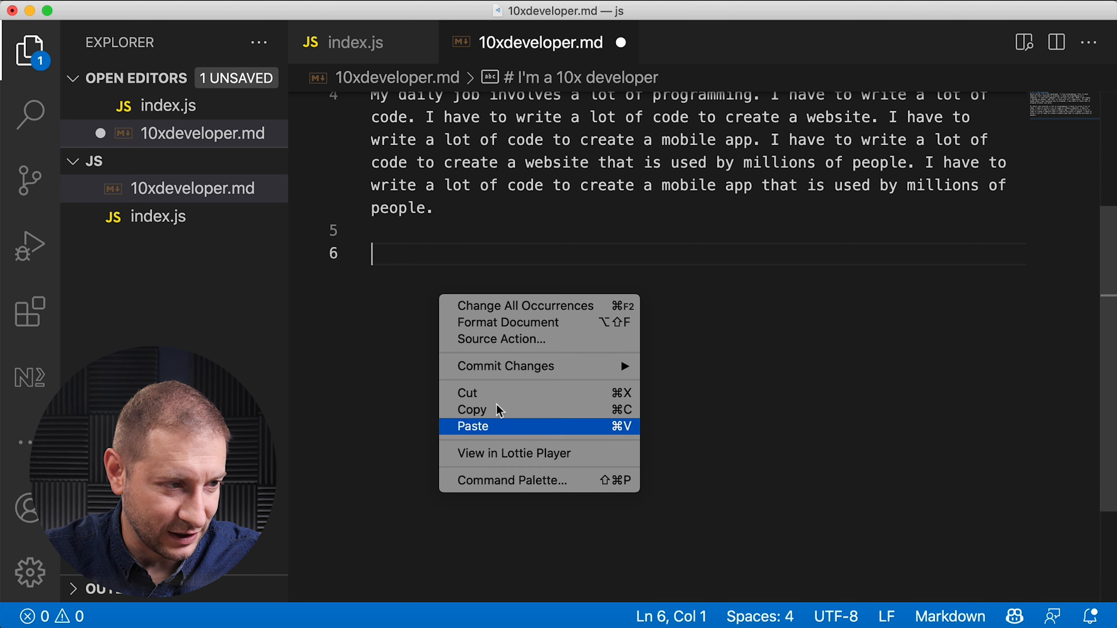
click(473, 426)
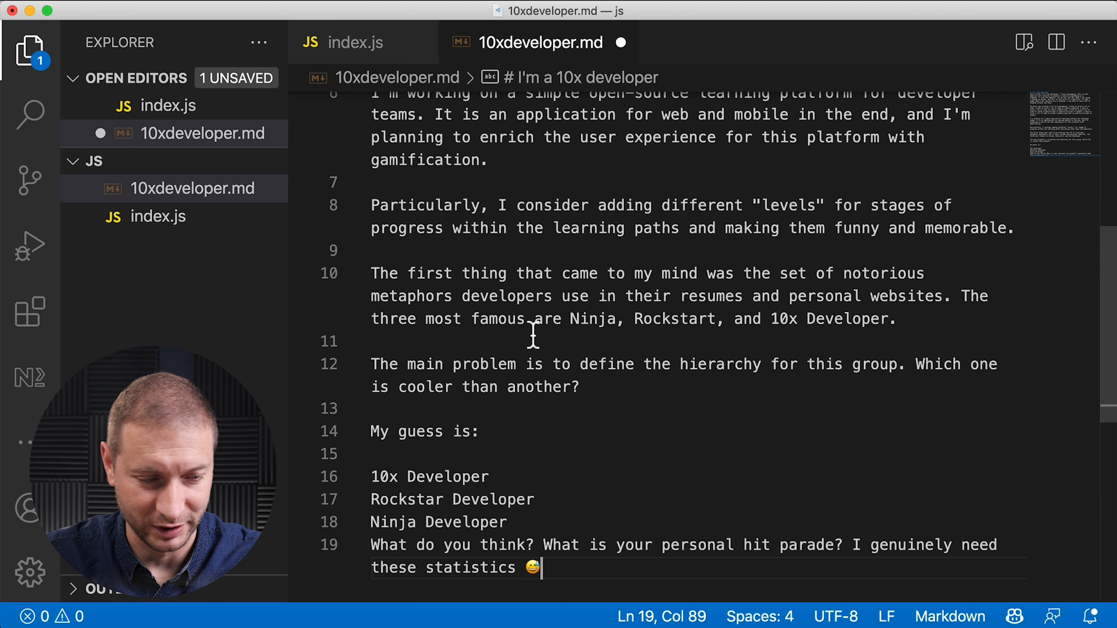
key(Enter)
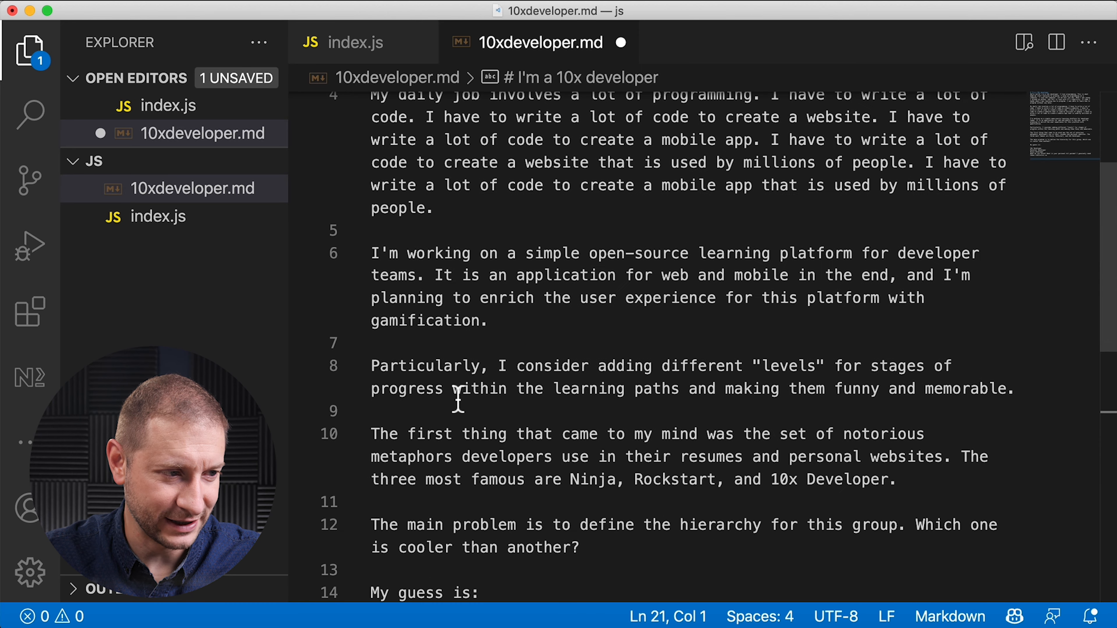
text(-)
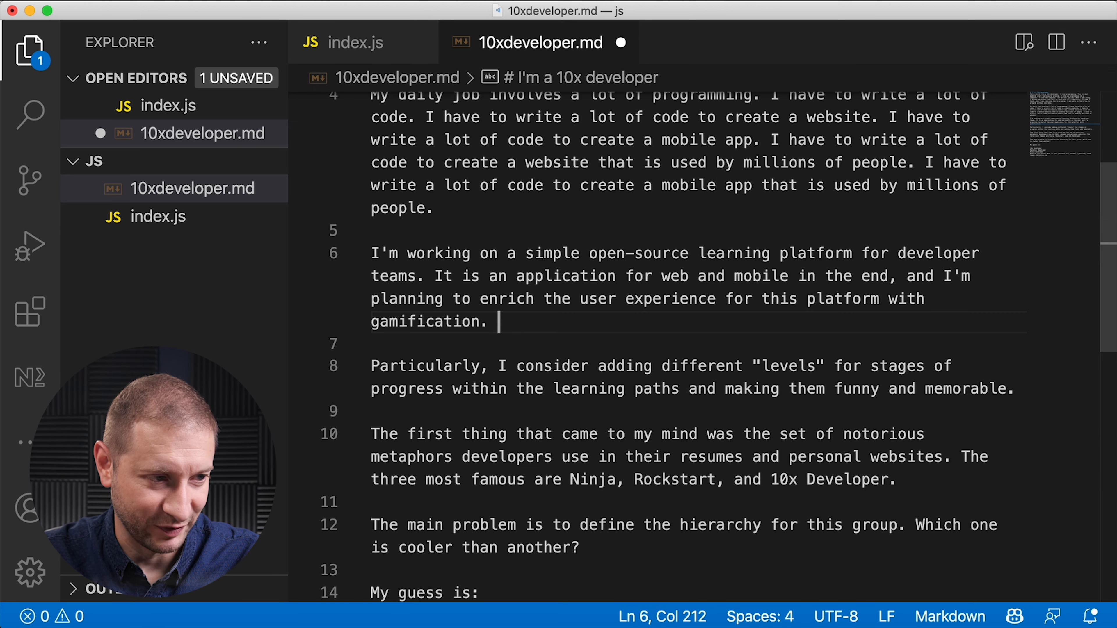
mouse_move(872, 539)
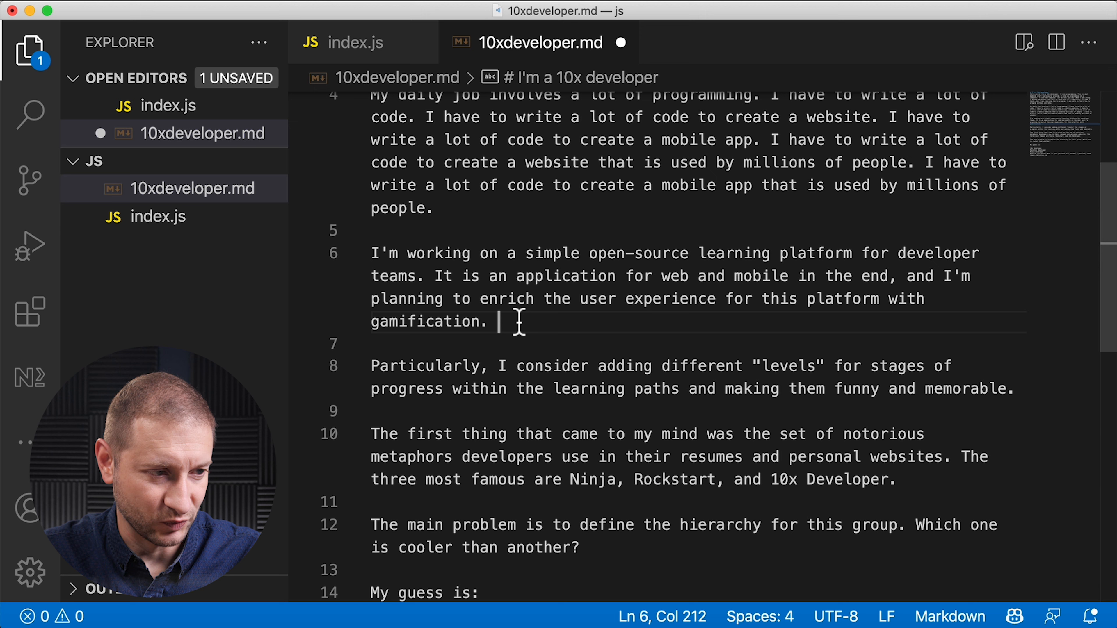
- Retype the end of 'gamification' so Copilot adds 'and analytics', then select the duplicated sentence
key(Backspace)
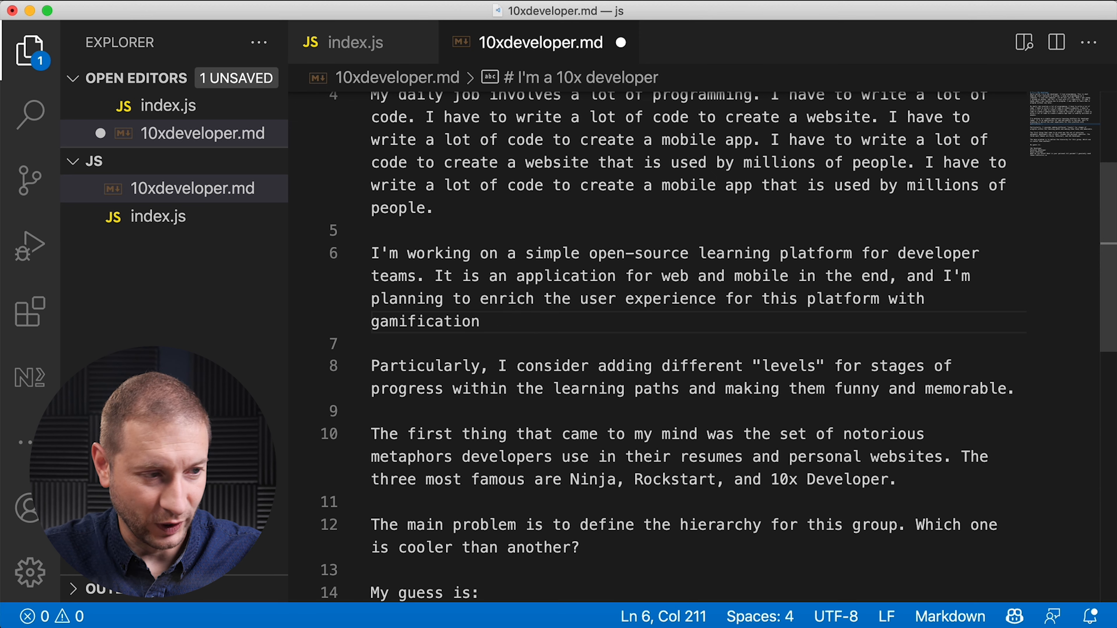
key(Backspace)
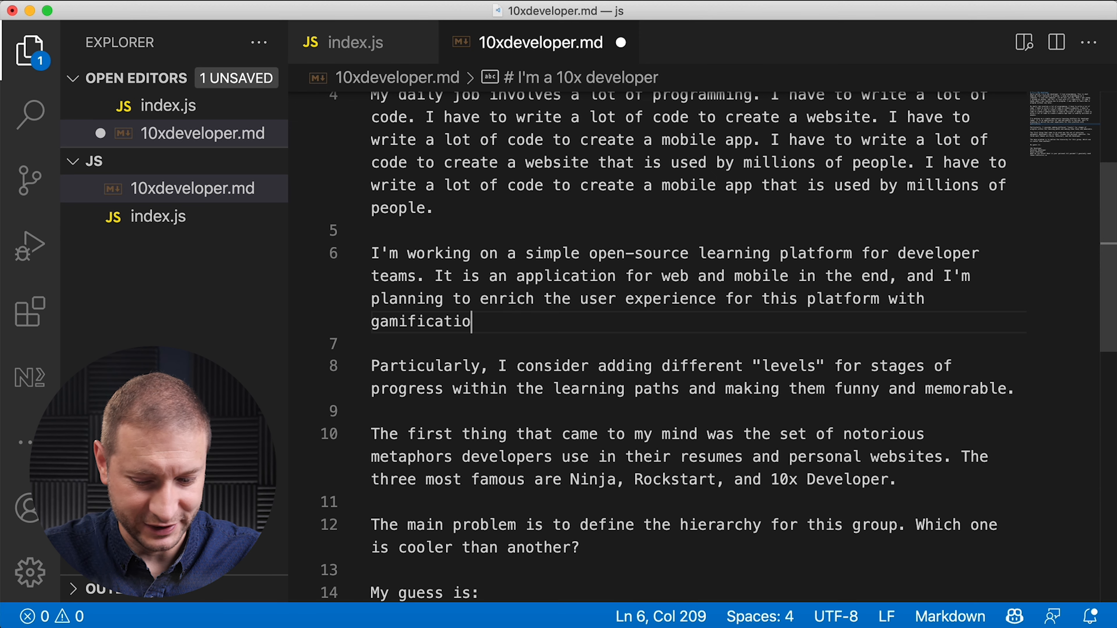
text(n)
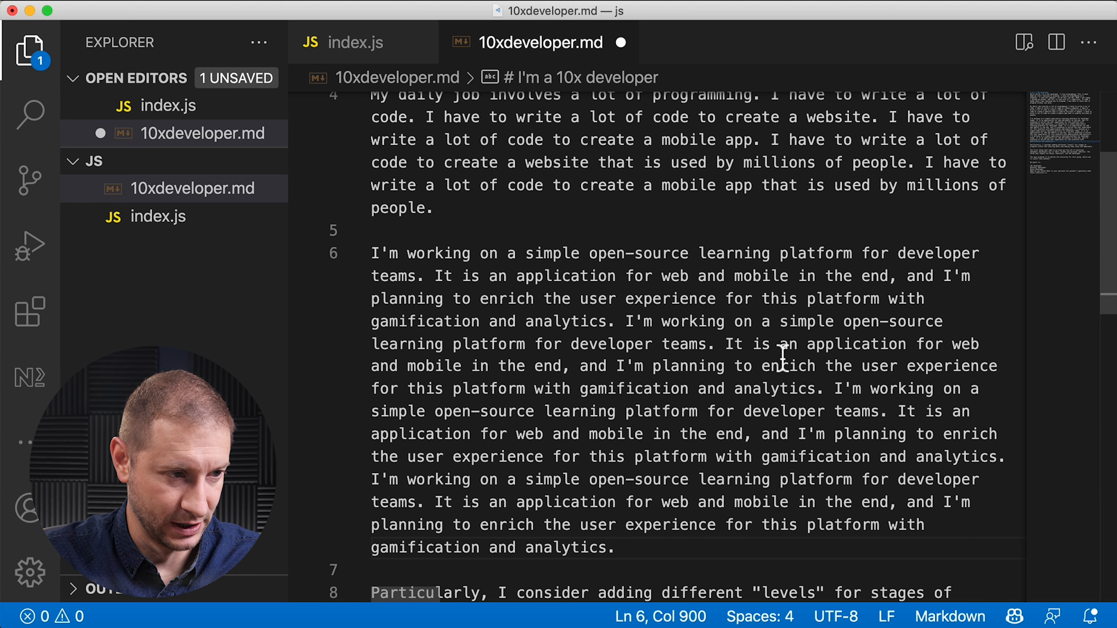
drag(625, 321, 712, 343)
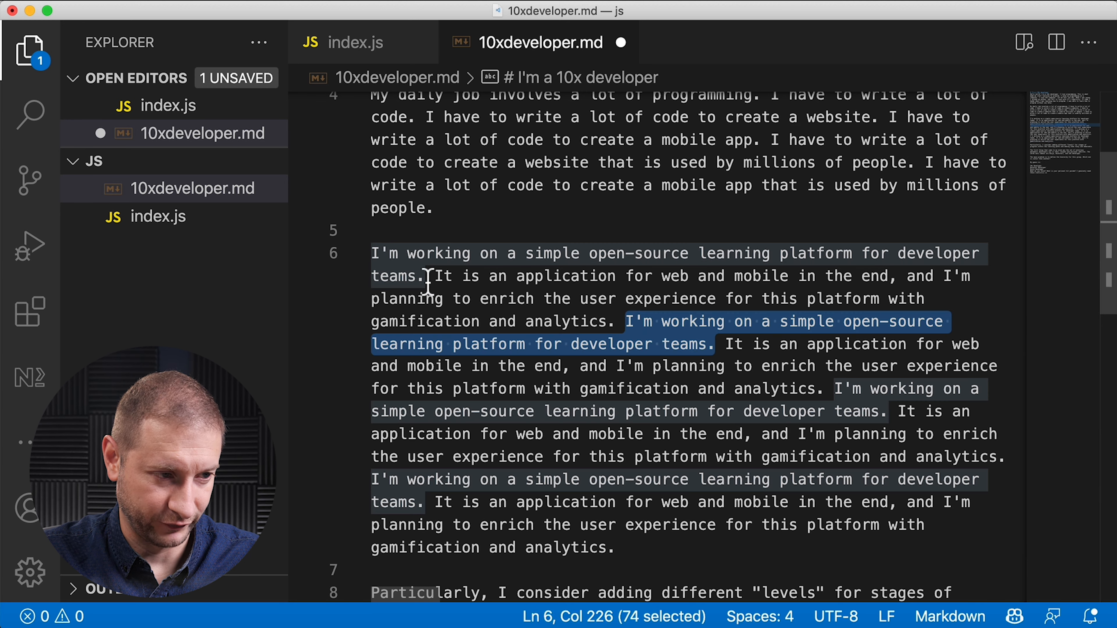
mouse_move(797, 374)
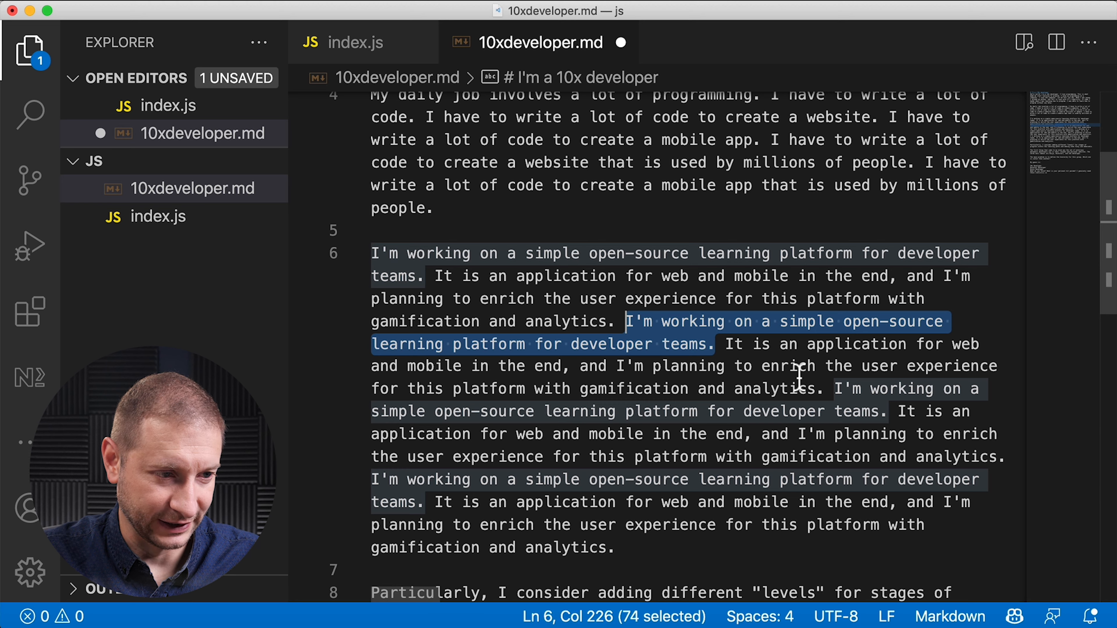
mouse_move(630, 552)
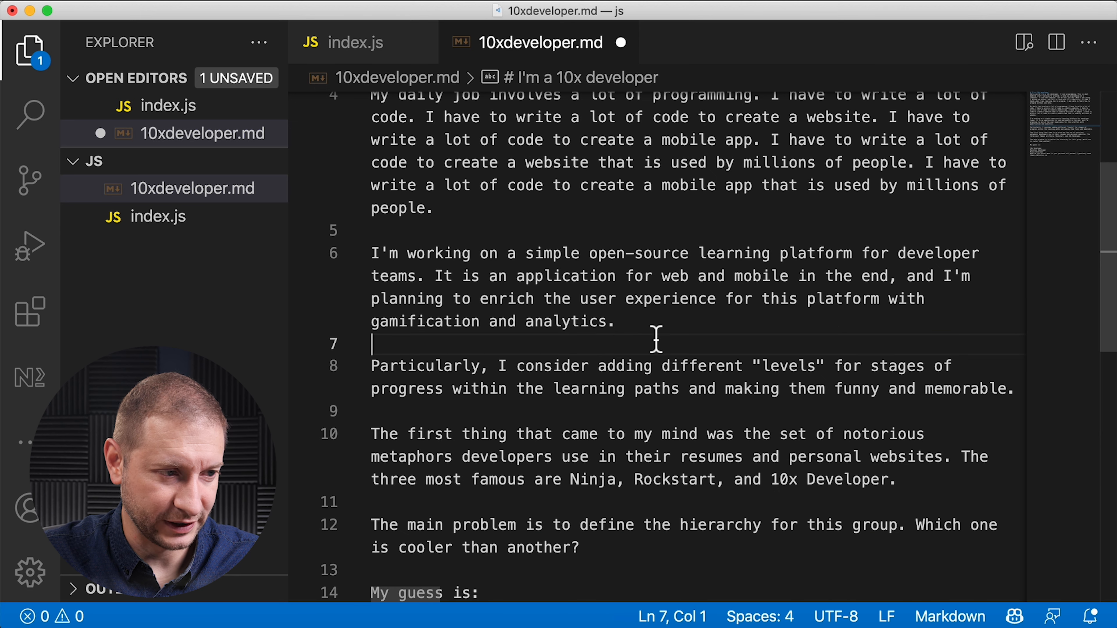
- After 'memorable', add that users feel on a journey and learning paths should be fun
drag(490, 321, 615, 321)
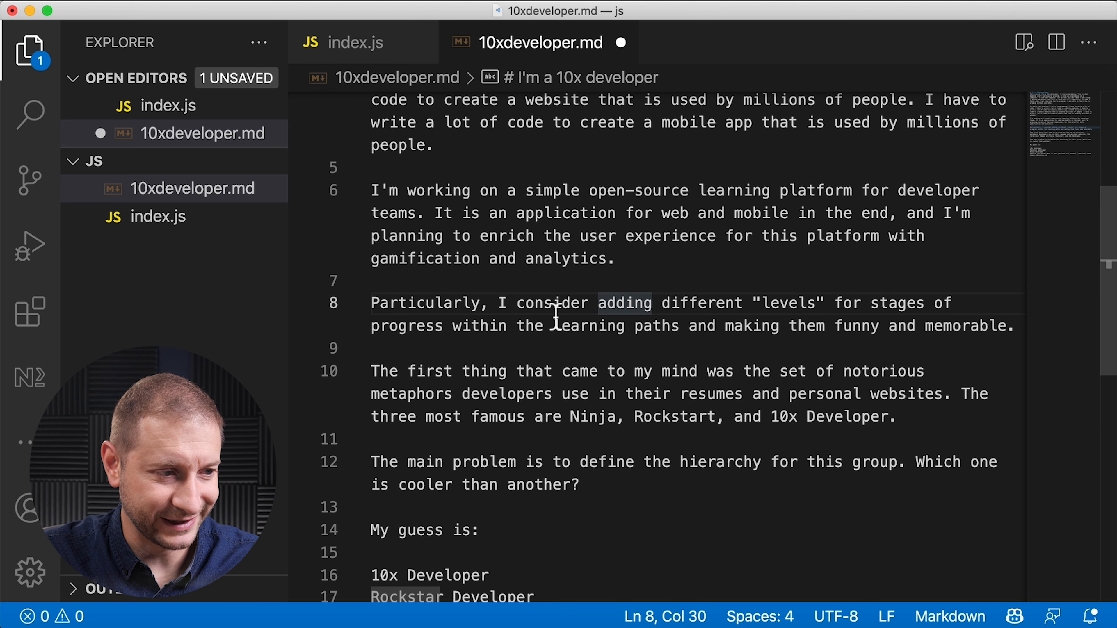
double_click(588, 326)
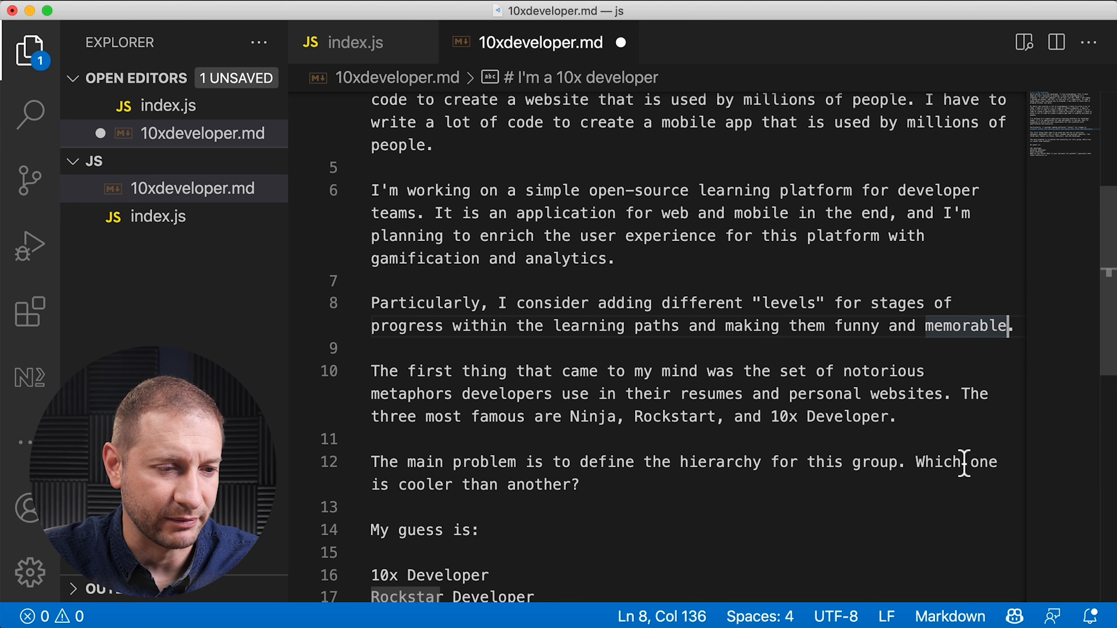
text(,)
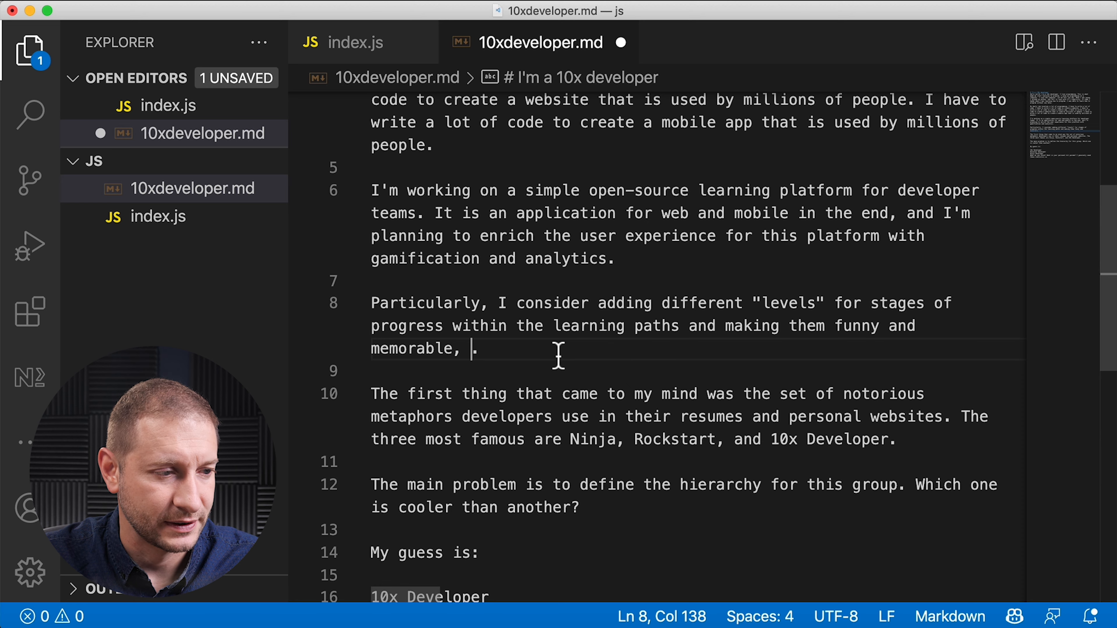
text(so that the user can feel like they are on a journey. I want to make the learning paths fun and interesting.)
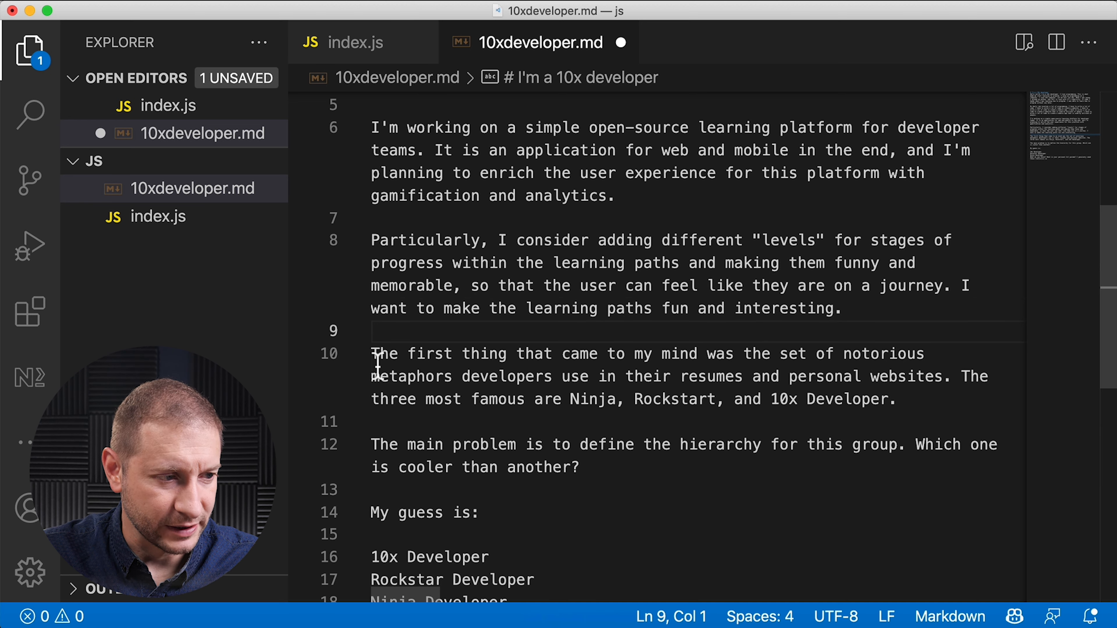
- Change 'three' to 'four' metaphors, add 'the "10X" symbol' and a sentence about reusing them in the learning platform
click(699, 387)
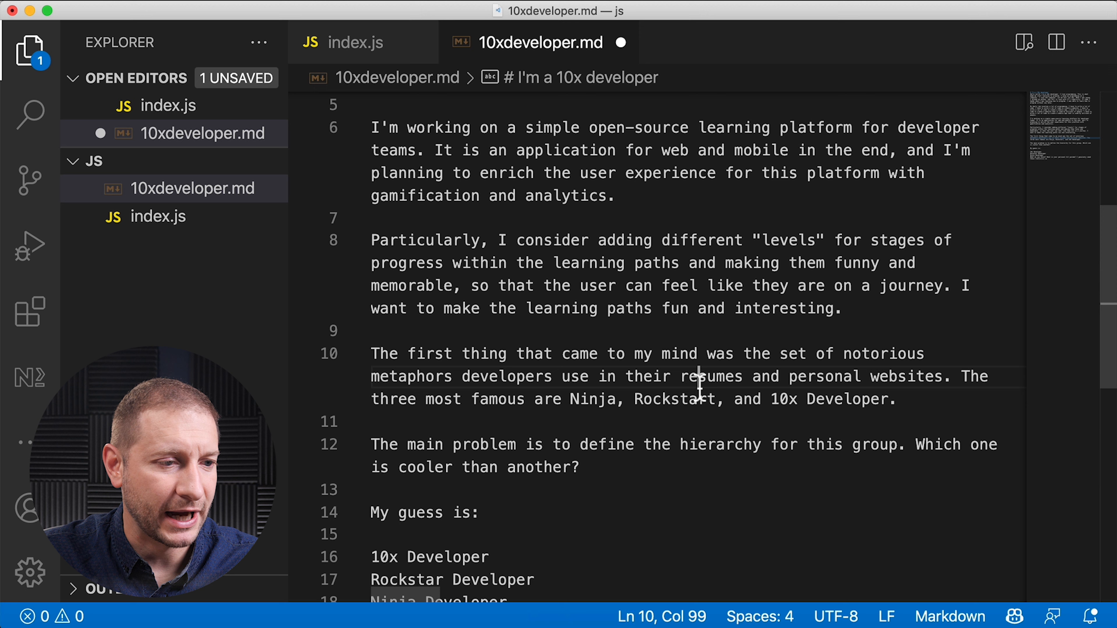
double_click(607, 445)
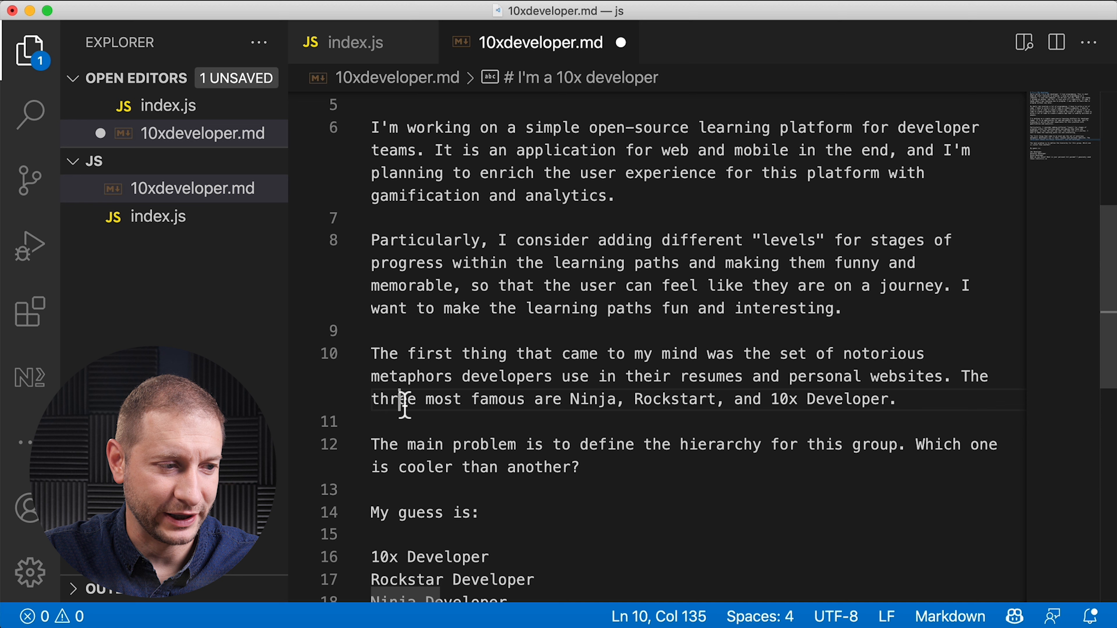
text(four)
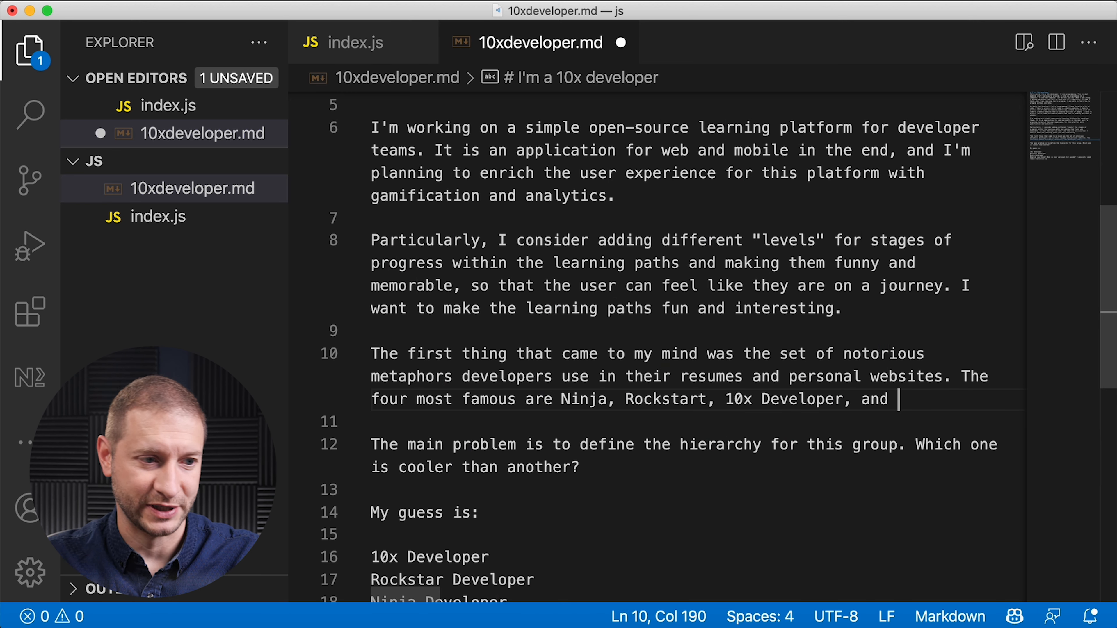
text(the "10X" symbol. I want to use the same metaphors in my learning platform.)
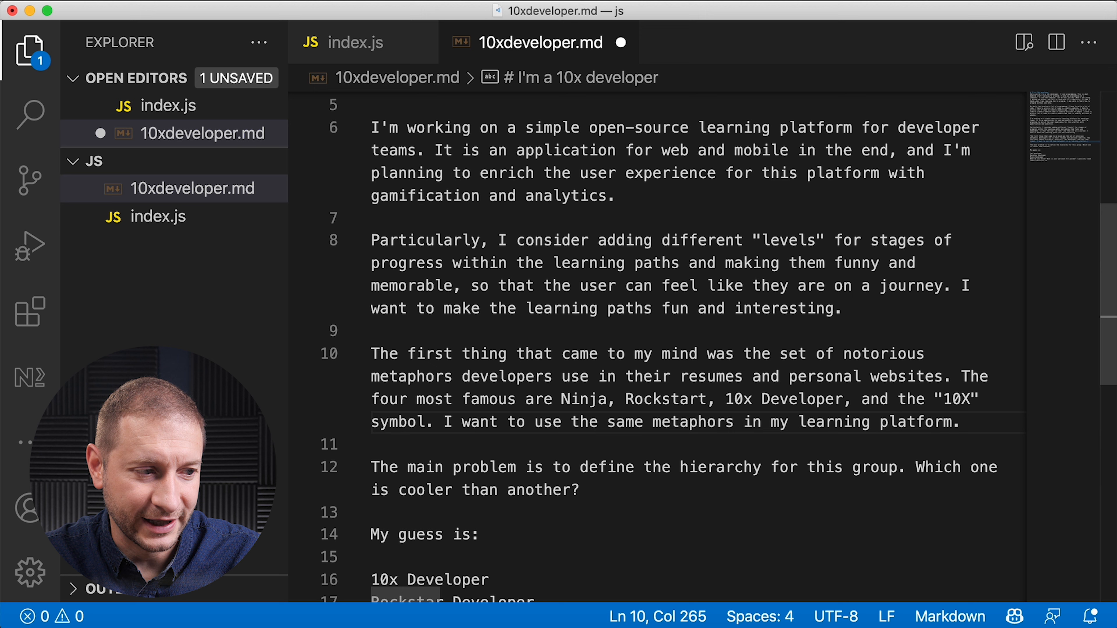